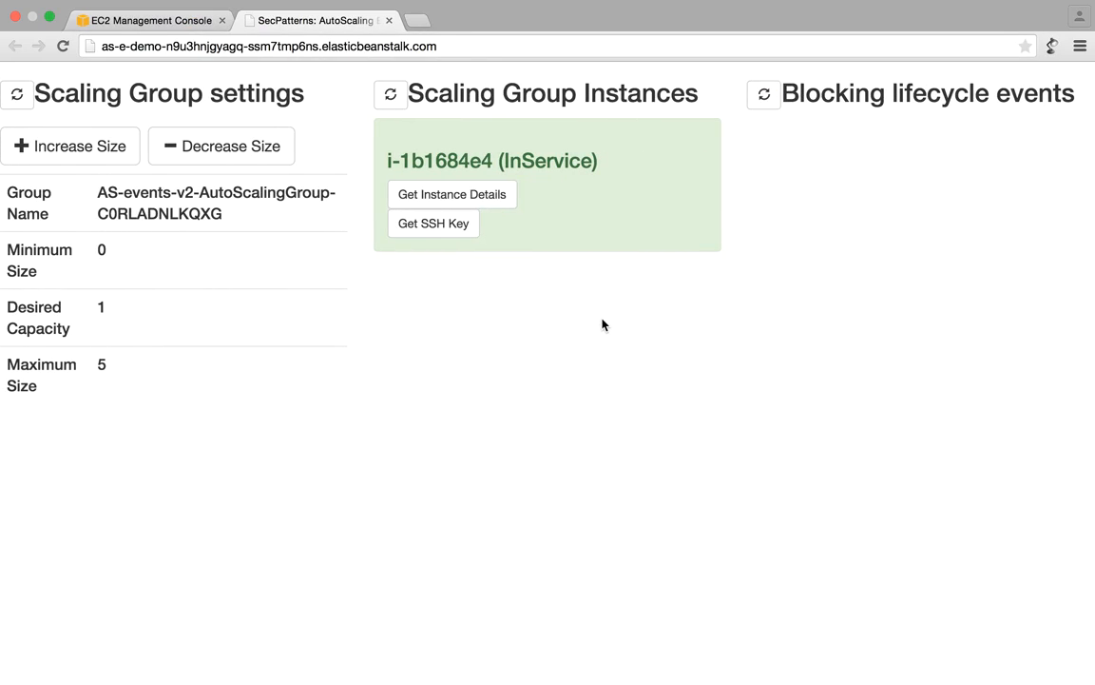
pyautogui.moveTo(280, 415)
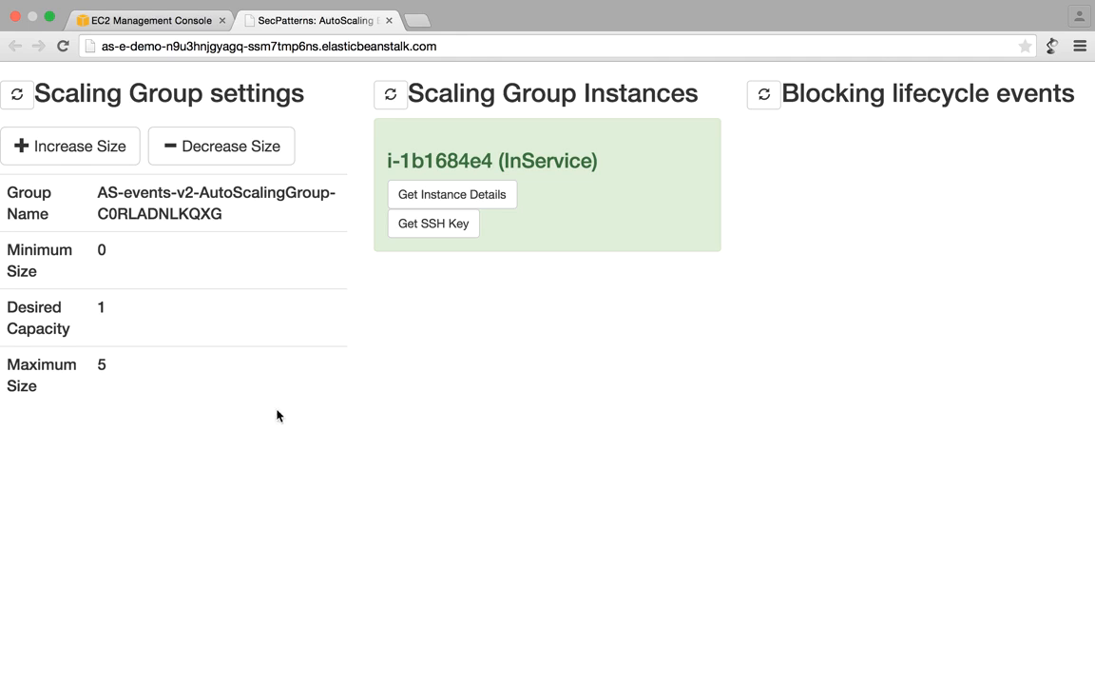
pyautogui.moveTo(250, 250)
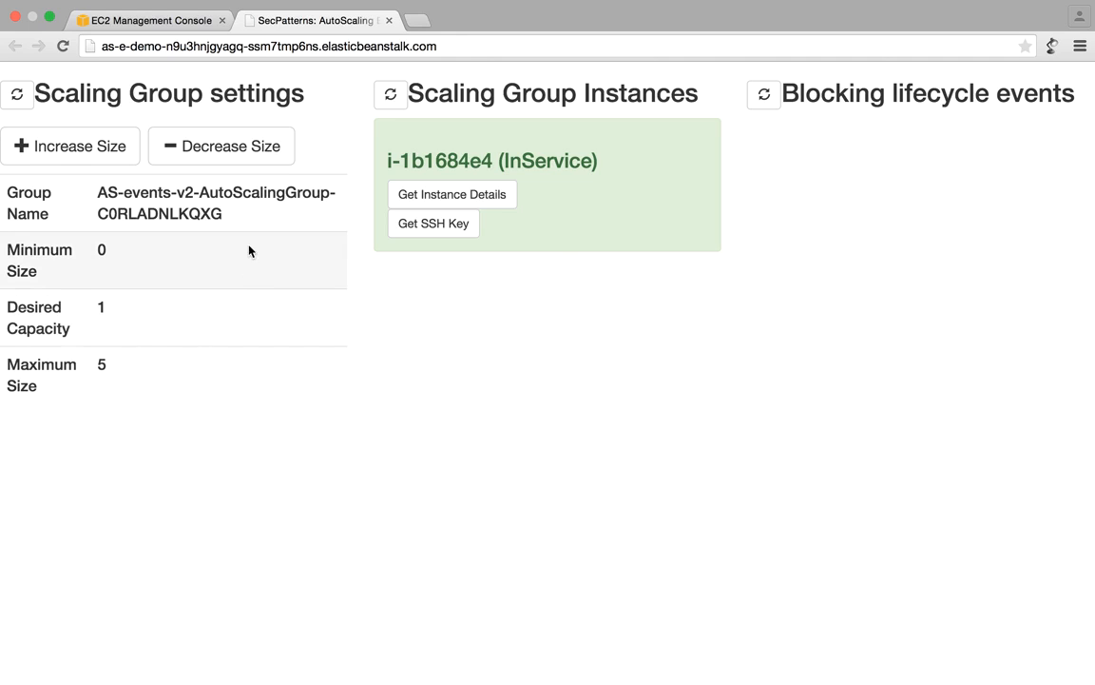
pyautogui.moveTo(166, 266)
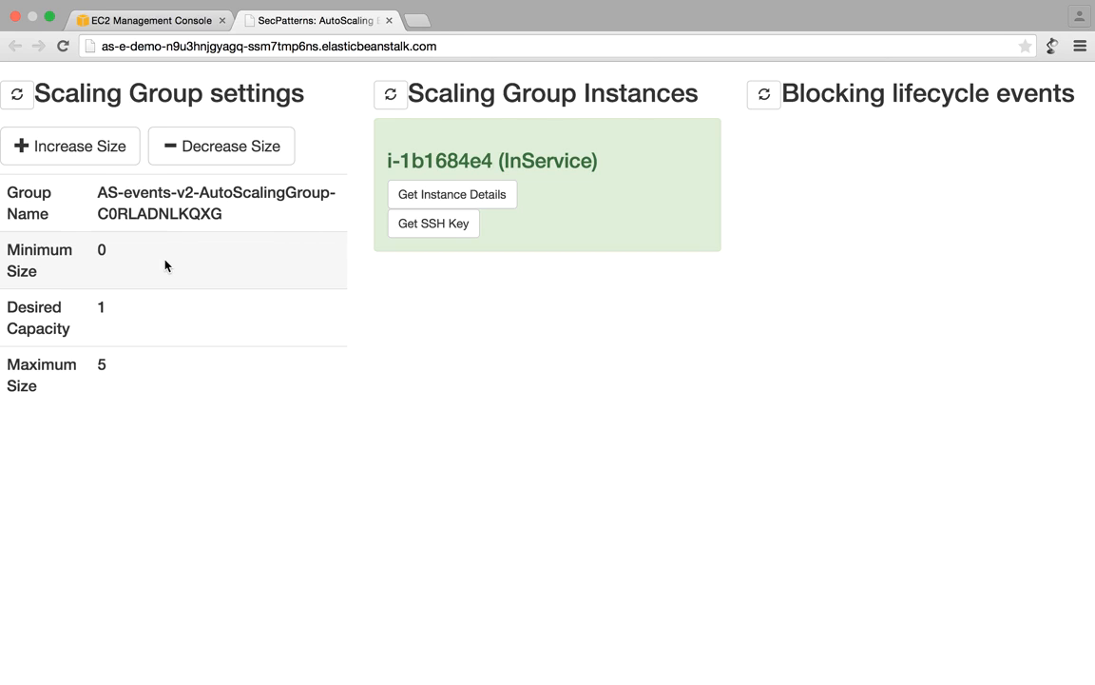
# Step: Increase the group's size by one and refresh the Scaling Group Instances list
pyautogui.doubleClick(216, 203)
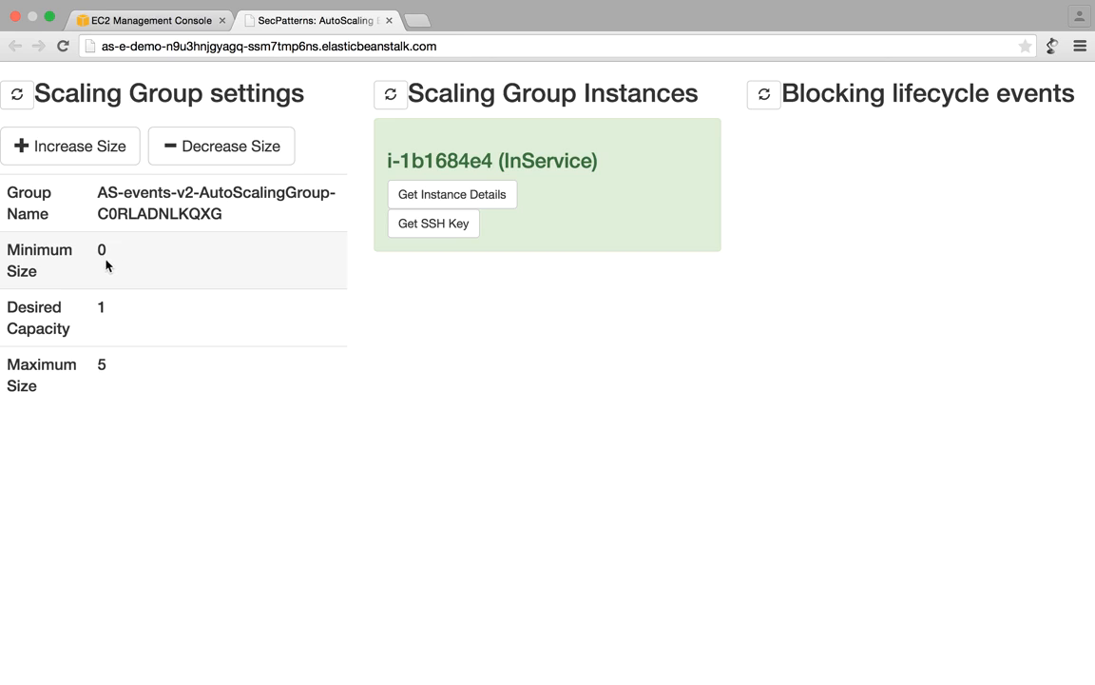
pyautogui.moveTo(102, 307)
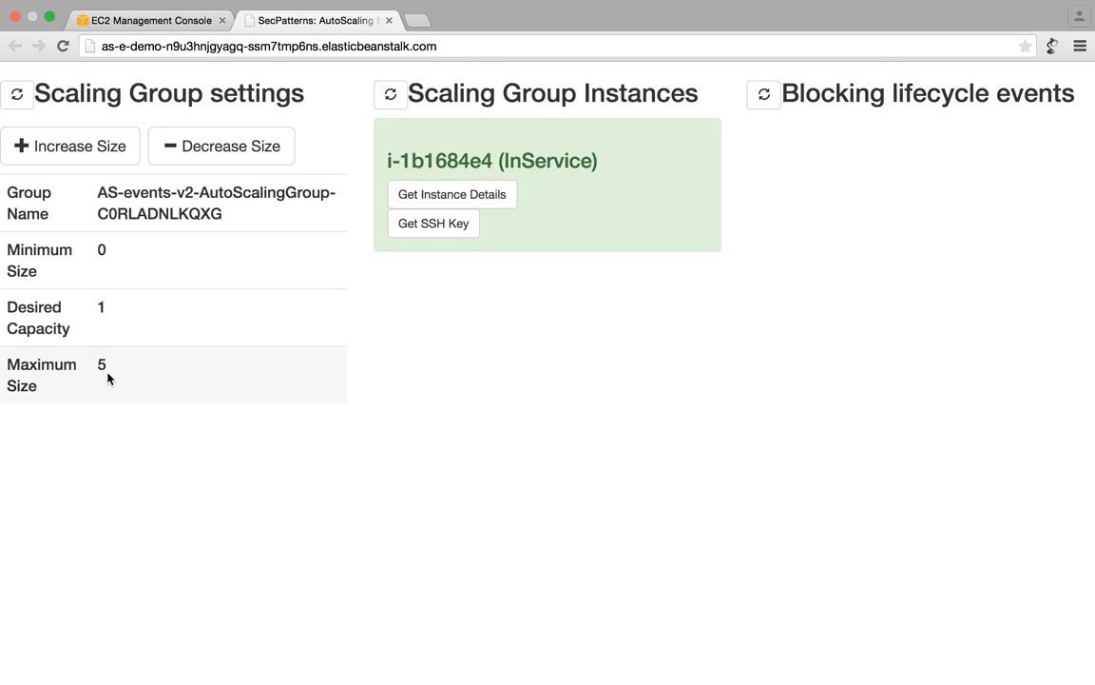
pyautogui.moveTo(108, 308)
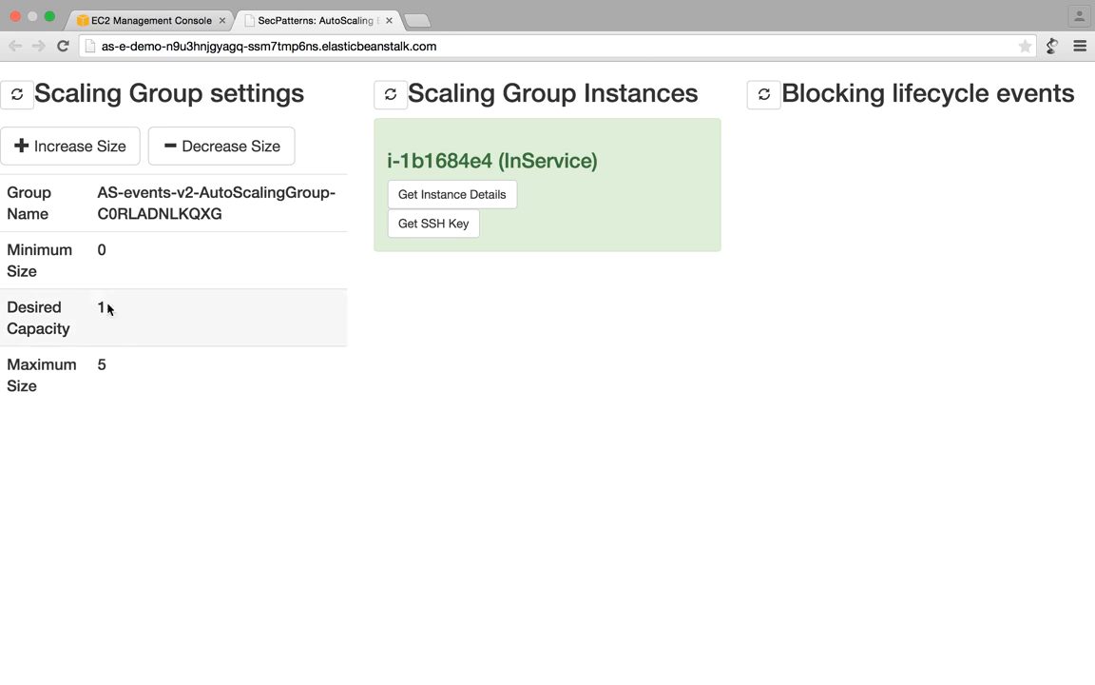
pyautogui.moveTo(213, 174)
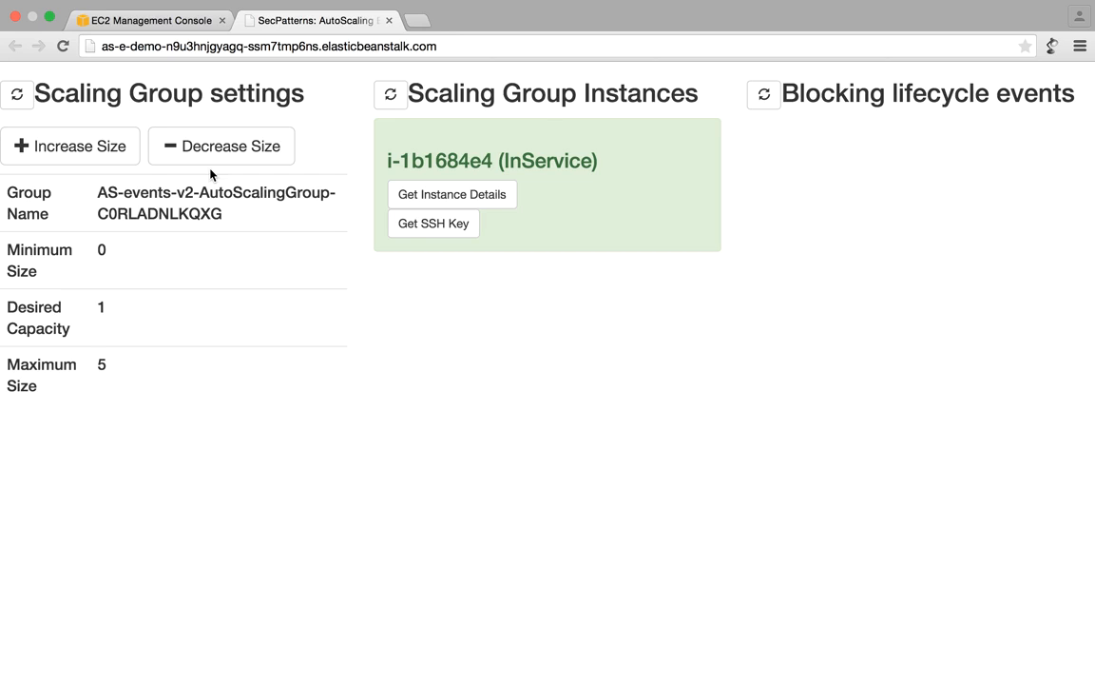
pyautogui.moveTo(511, 308)
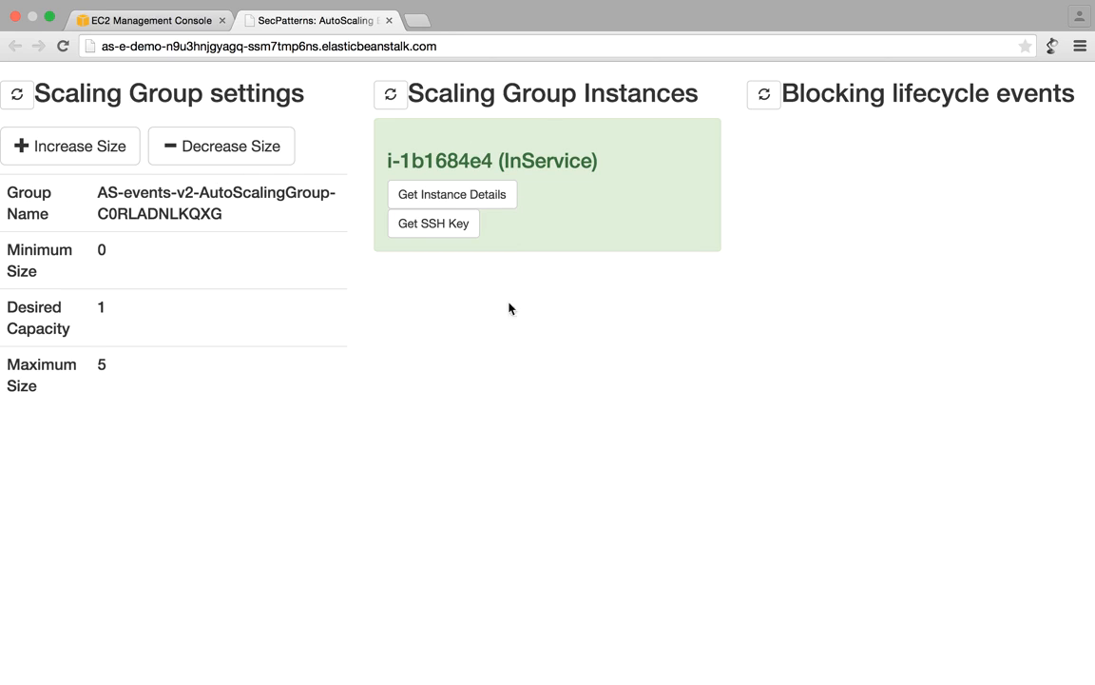
pyautogui.moveTo(505, 437)
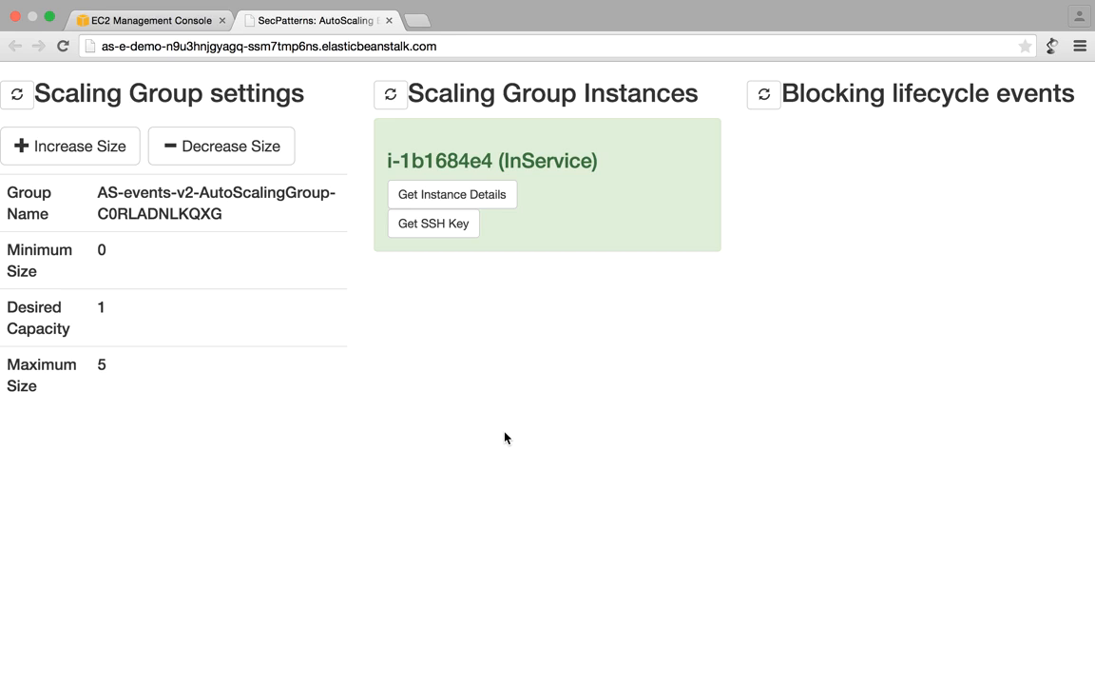
pyautogui.moveTo(399, 318)
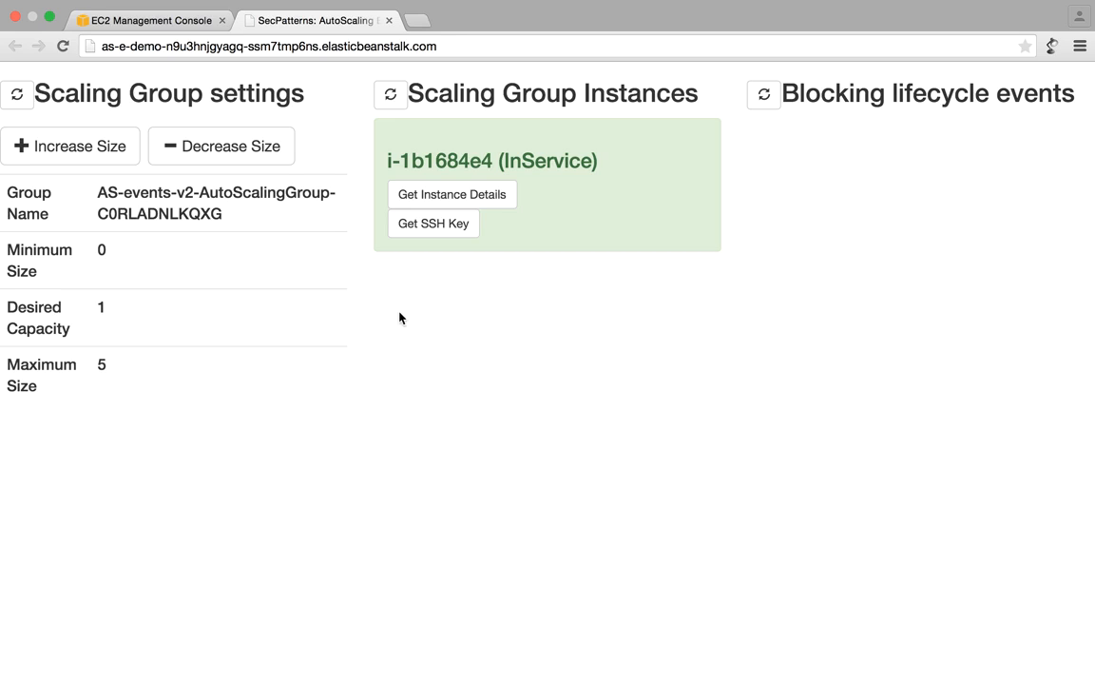
pyautogui.moveTo(691, 147)
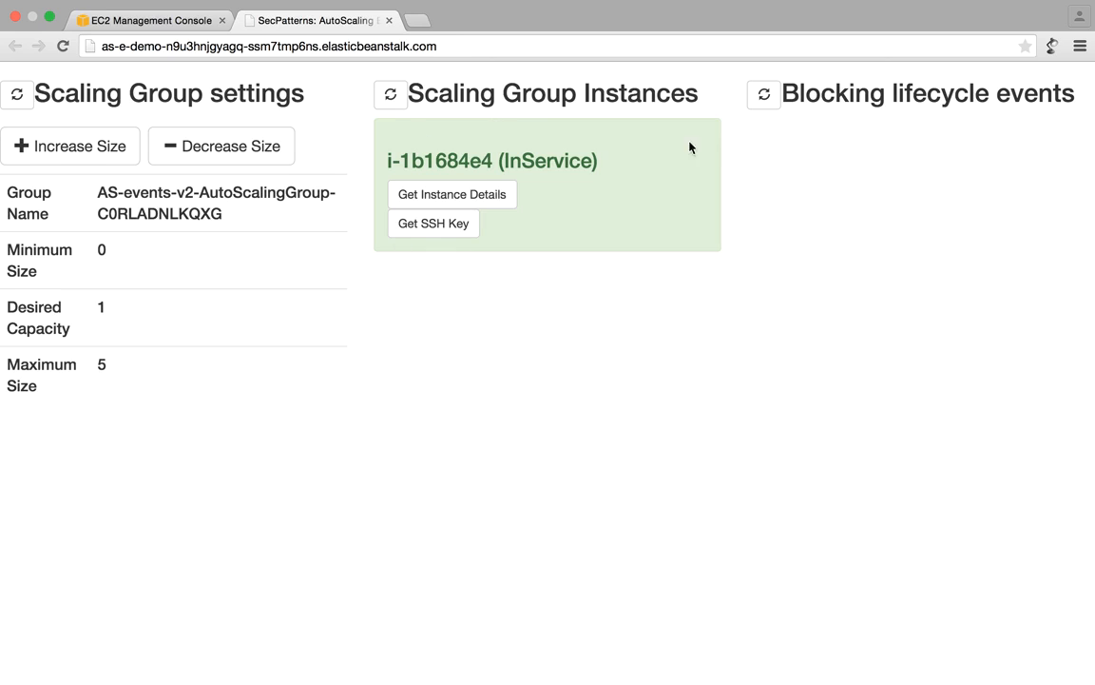
pyautogui.moveTo(850, 182)
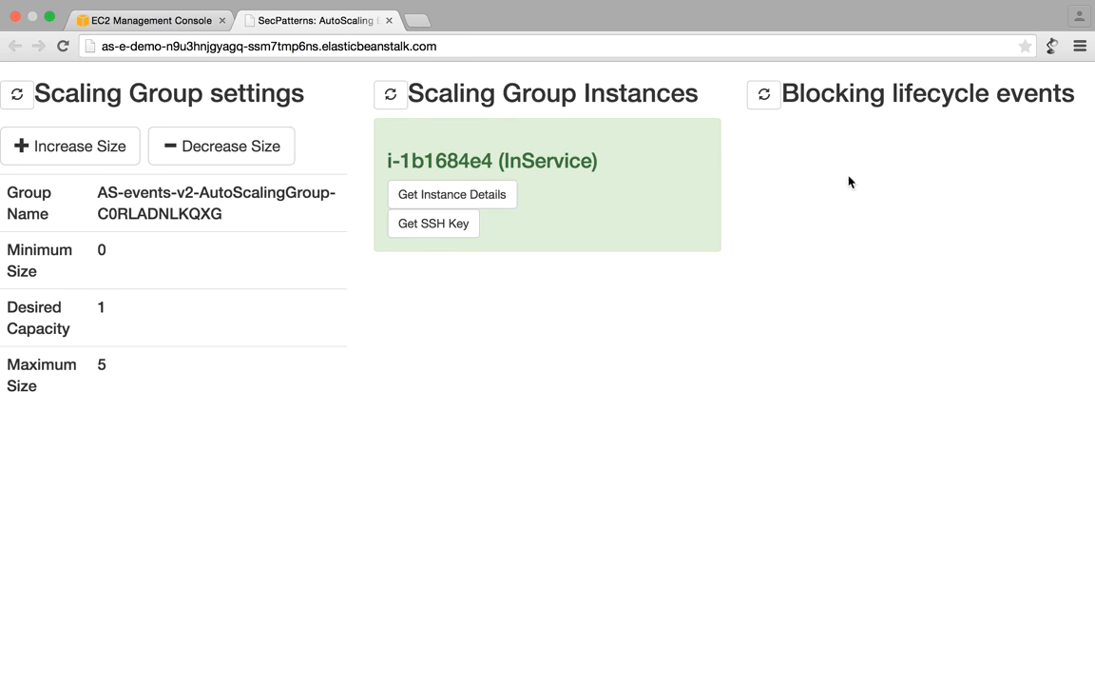
pyautogui.moveTo(858, 505)
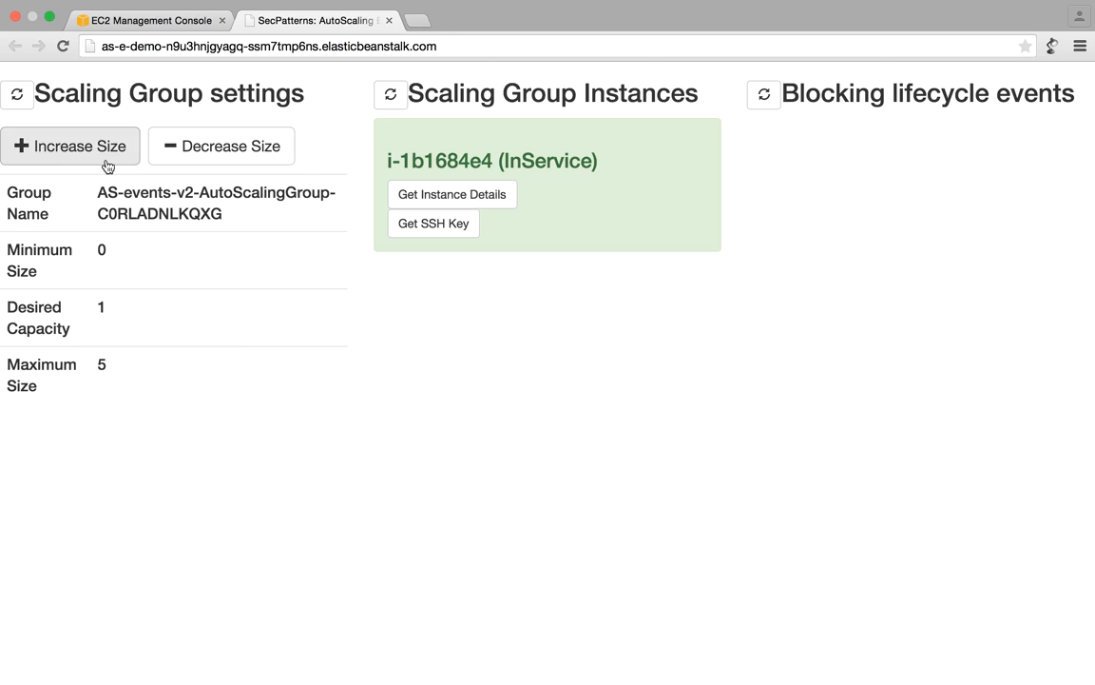
pyautogui.click(70, 146)
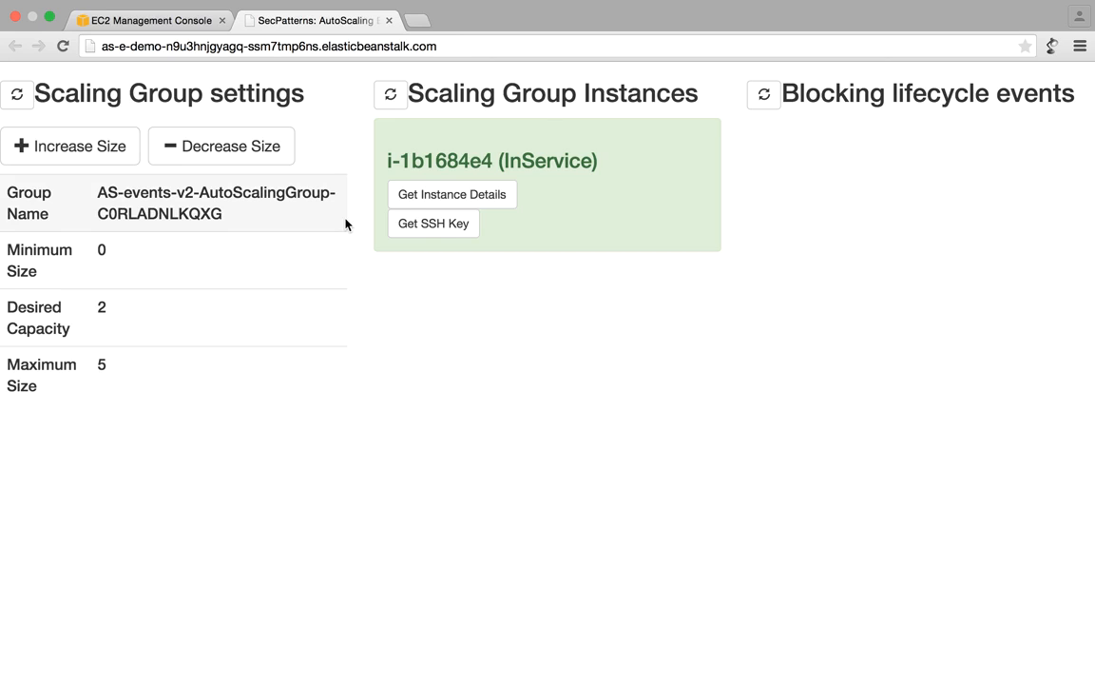
pyautogui.moveTo(408, 280)
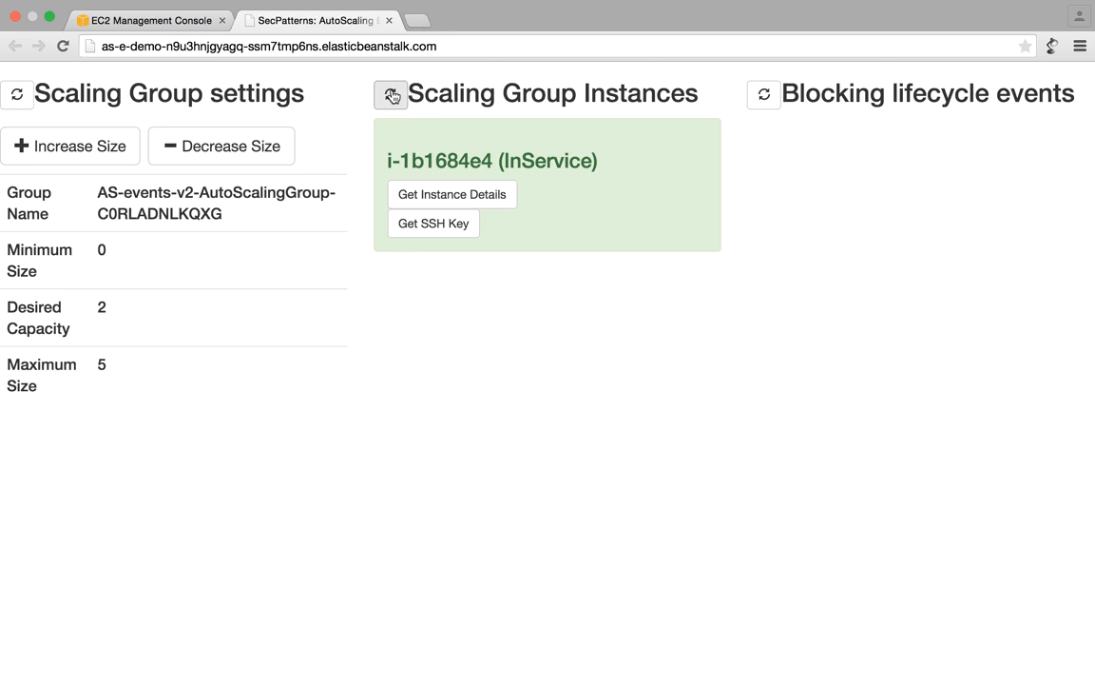
pyautogui.click(390, 94)
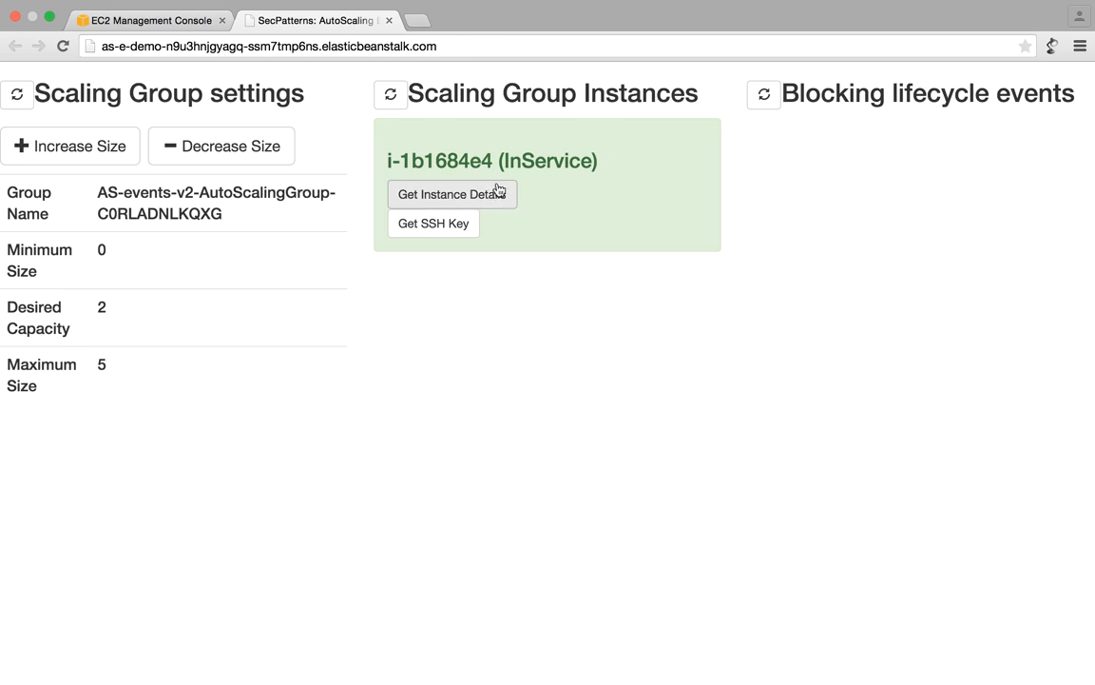
pyautogui.moveTo(467, 203)
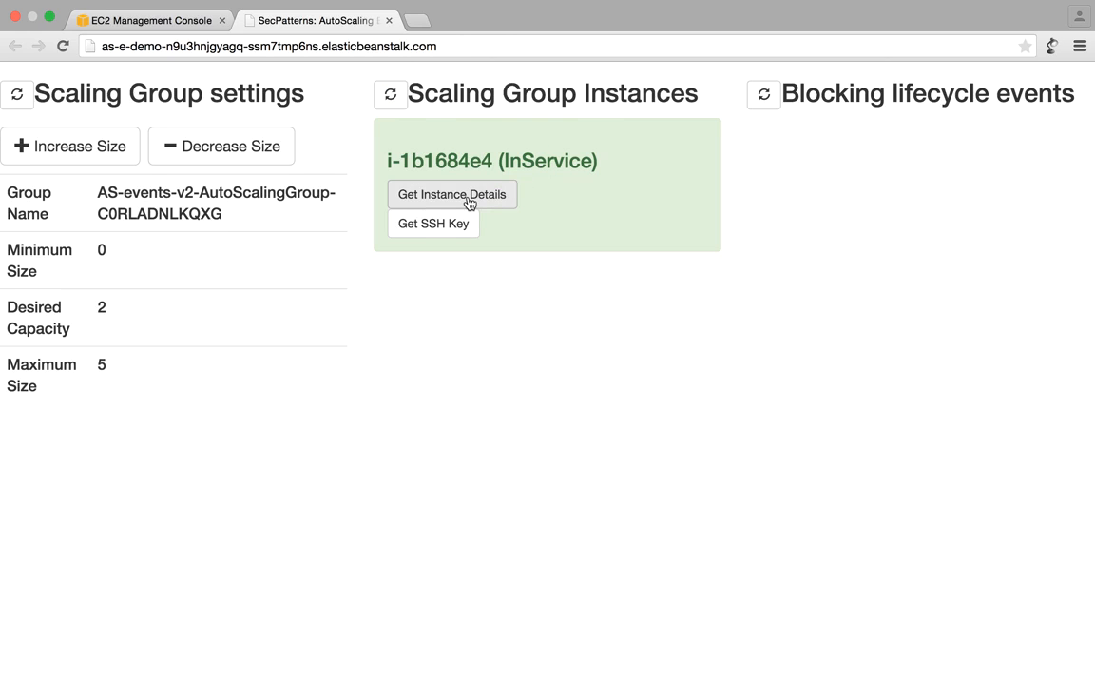
# Step: Get instance details for i-1b1684e4: VPC, private IP, key pair and image ID
pyautogui.click(452, 194)
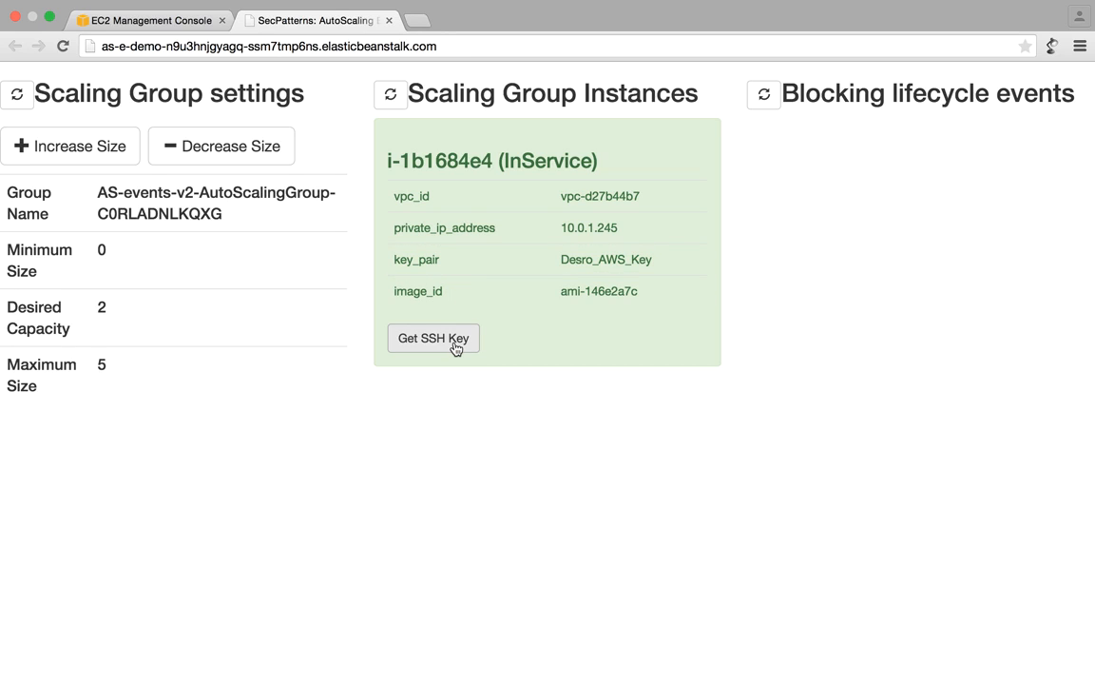
# Step: Fetch the ssh-rsa public key for instance i-1b1684e4 with Get SSH Key
pyautogui.click(434, 339)
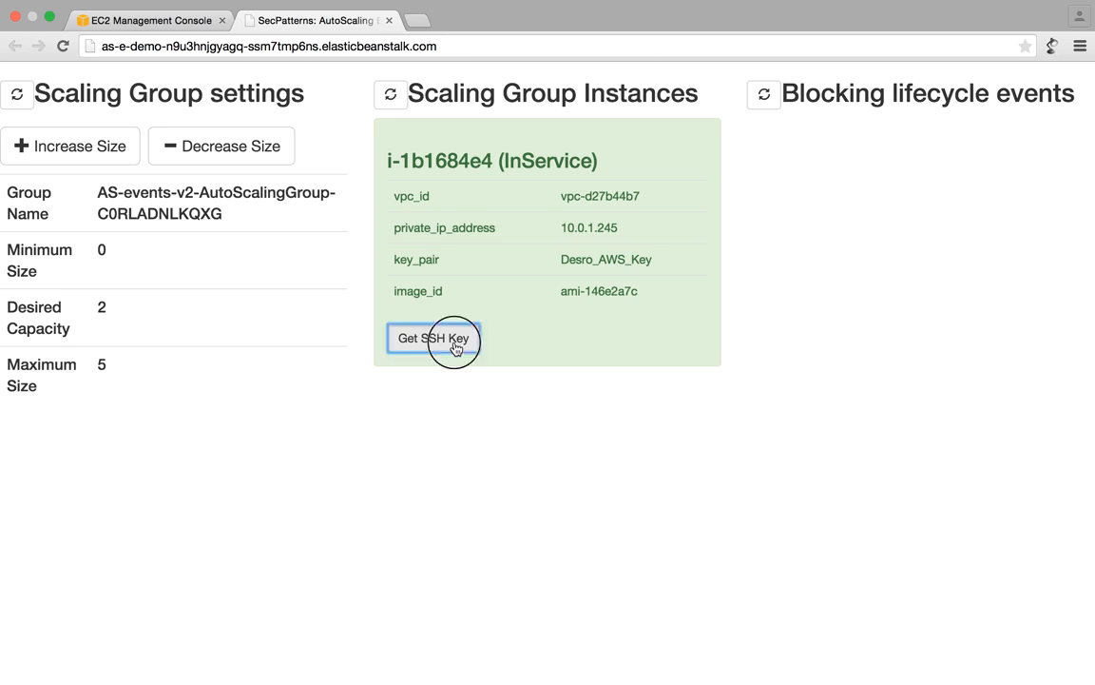
pyautogui.click(434, 338)
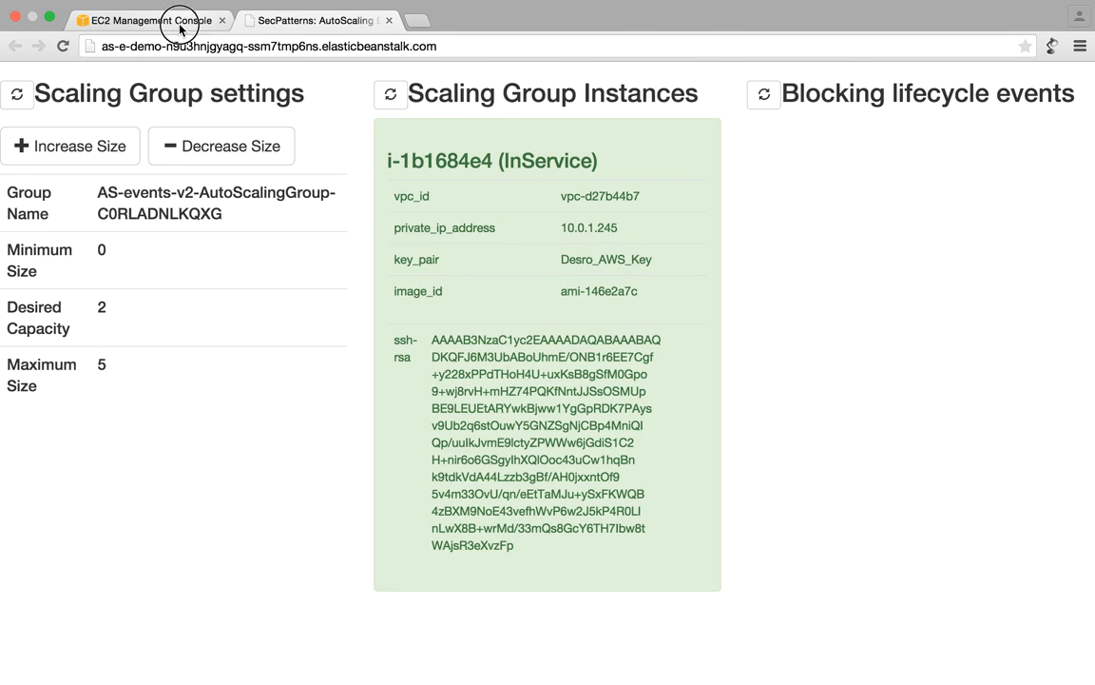
# Step: In the EC2 console, open the Get System Log view for instance i-1b1684e4
pyautogui.click(148, 20)
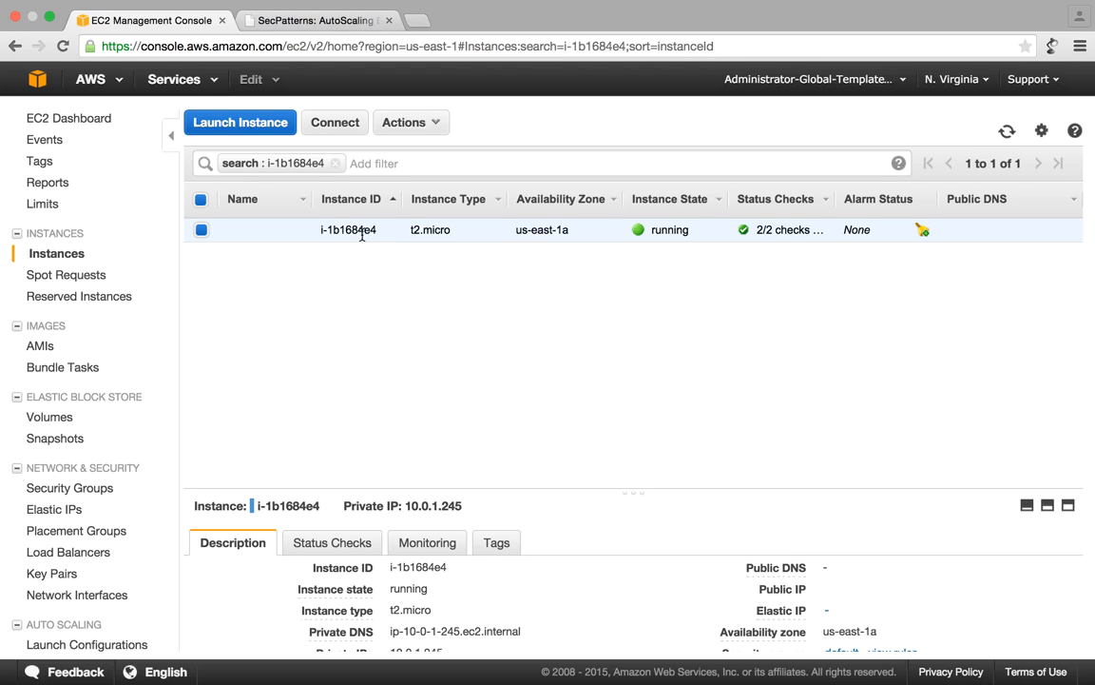
pyautogui.moveTo(384, 238)
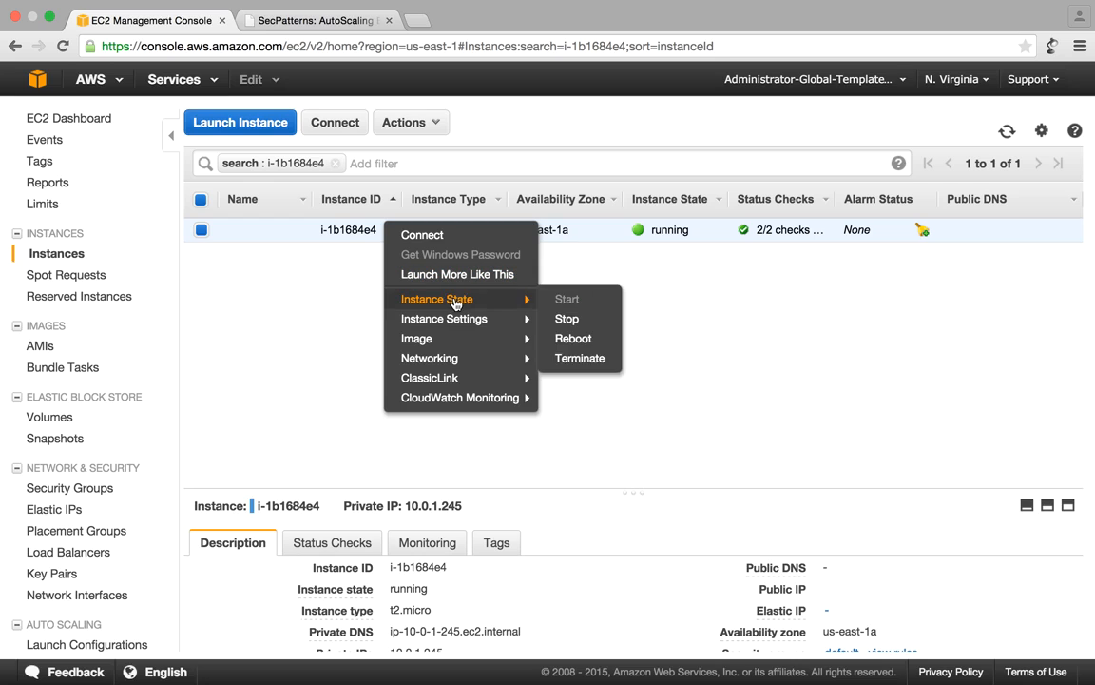
pyautogui.moveTo(444, 318)
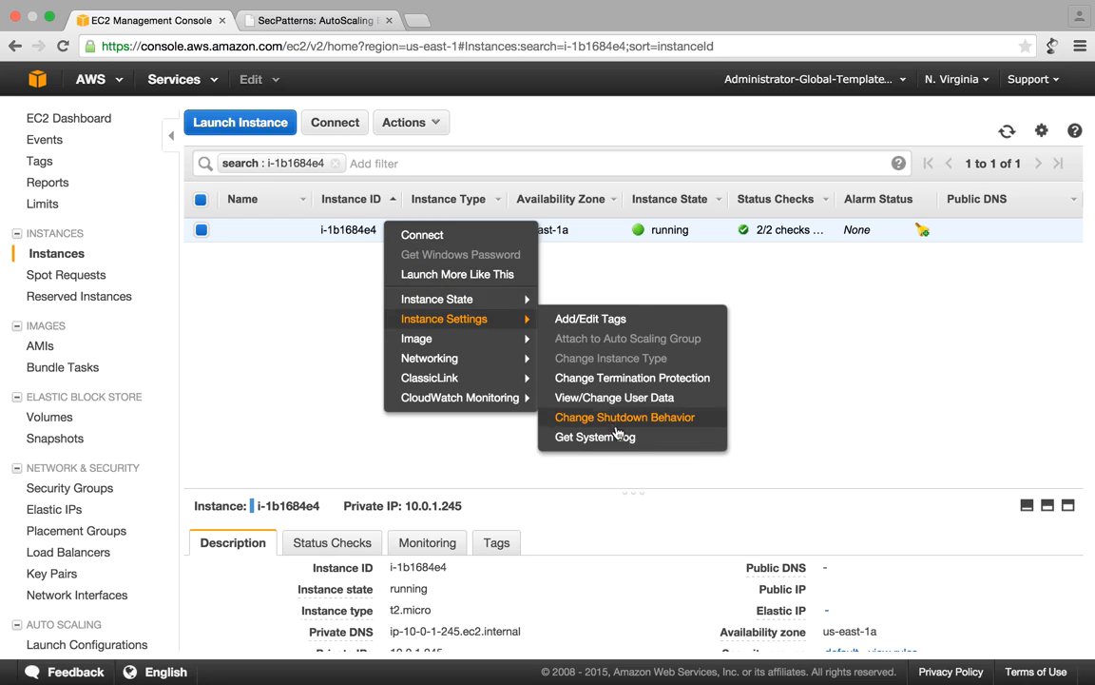
pyautogui.click(594, 436)
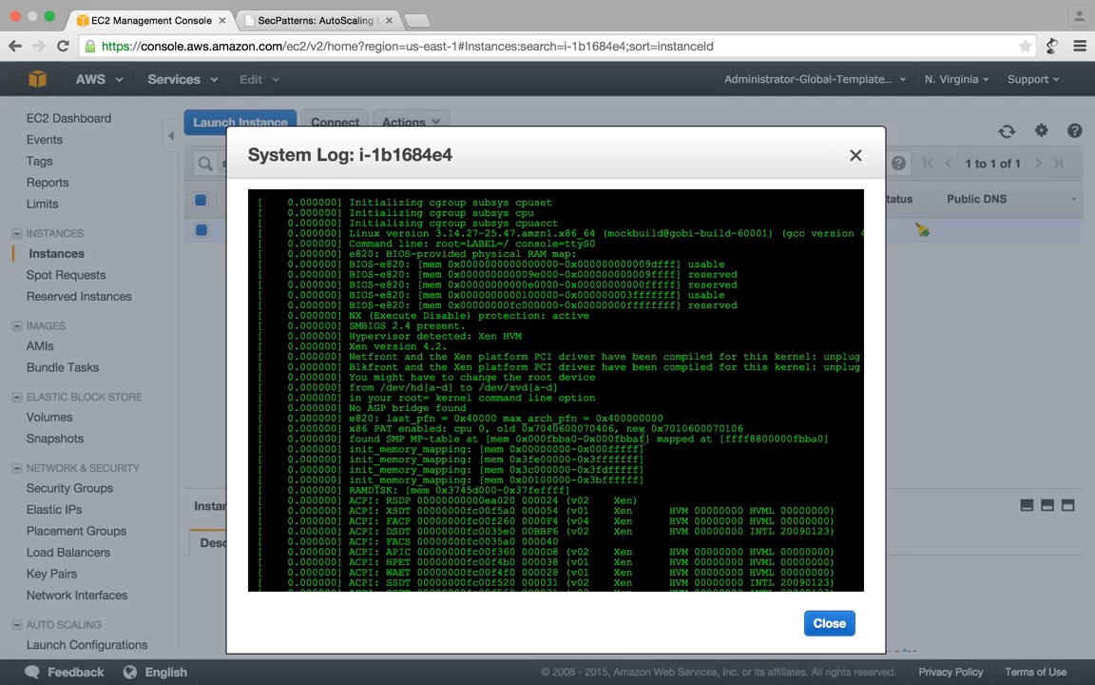
# Step: Scroll the system log down to the SSH host key fingerprints and login prompt
pyautogui.scroll(-3)
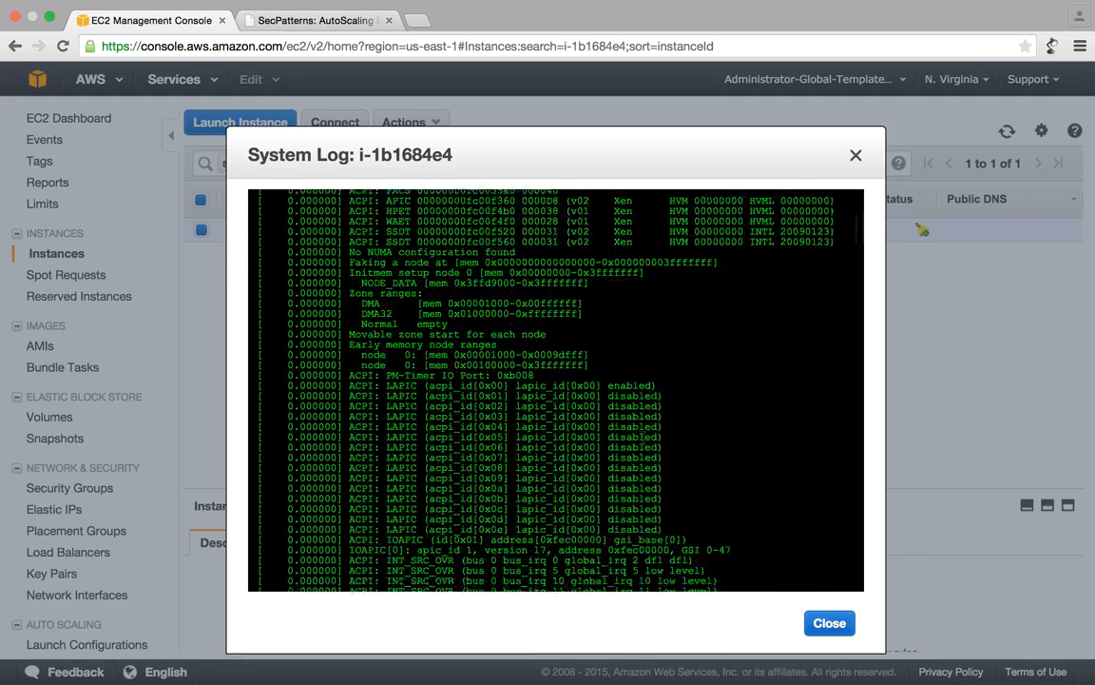
pyautogui.scroll(-3)
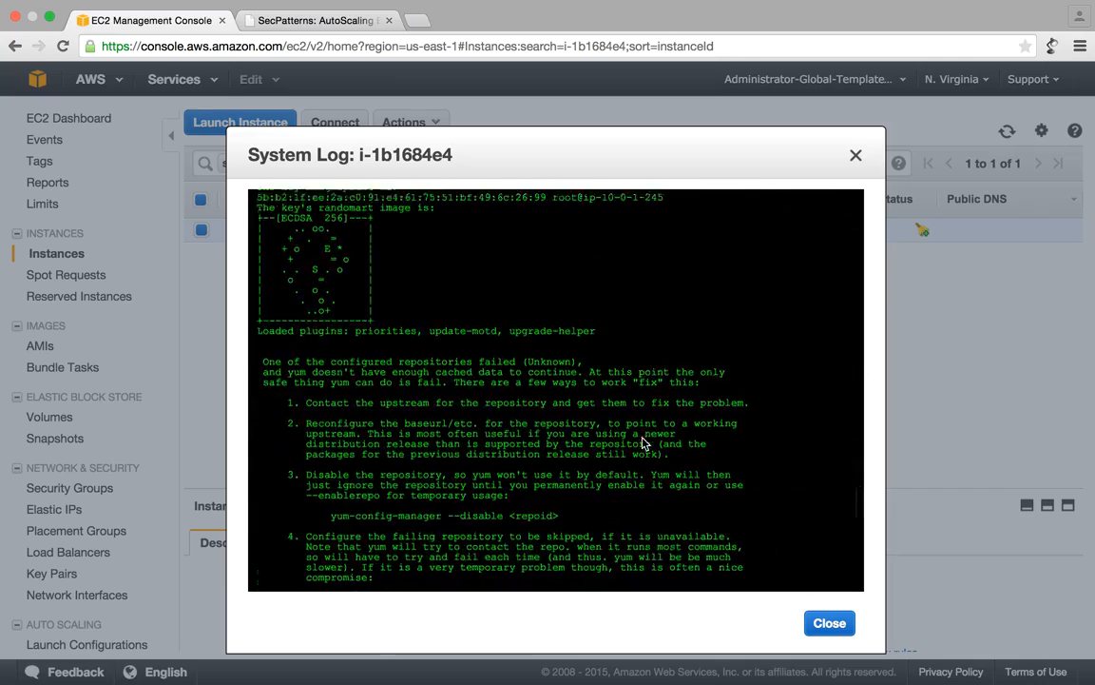
pyautogui.scroll(-3)
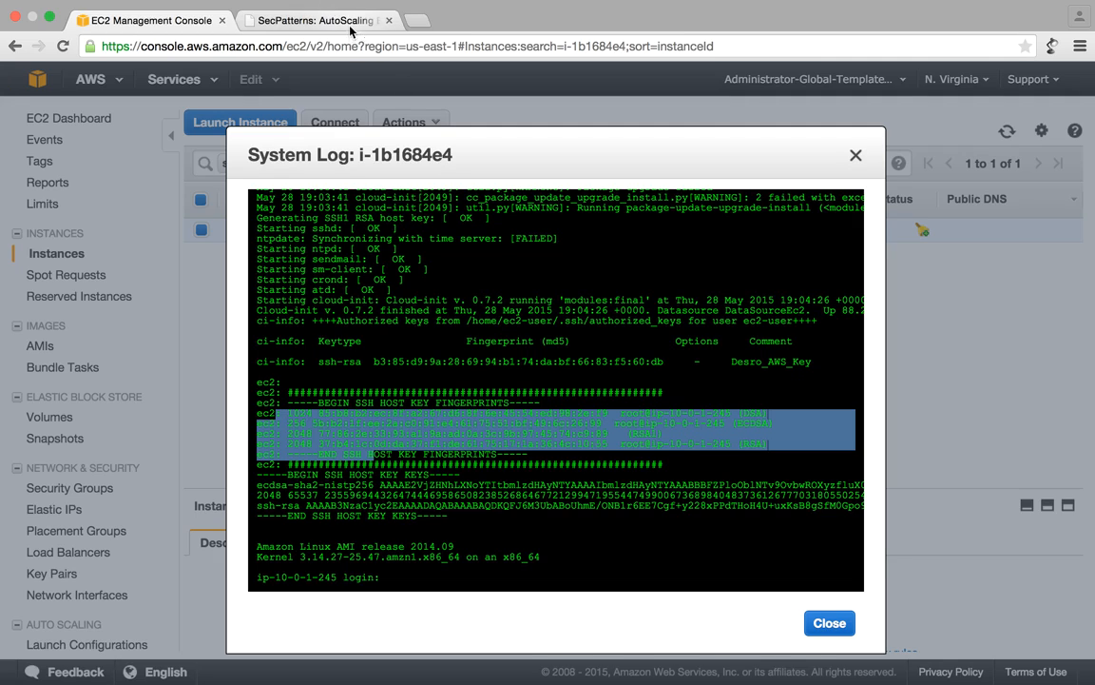
# Step: Return to the SecPatterns: AutoScaling tab showing i-1b1684e4's details and SSH key
pyautogui.click(316, 20)
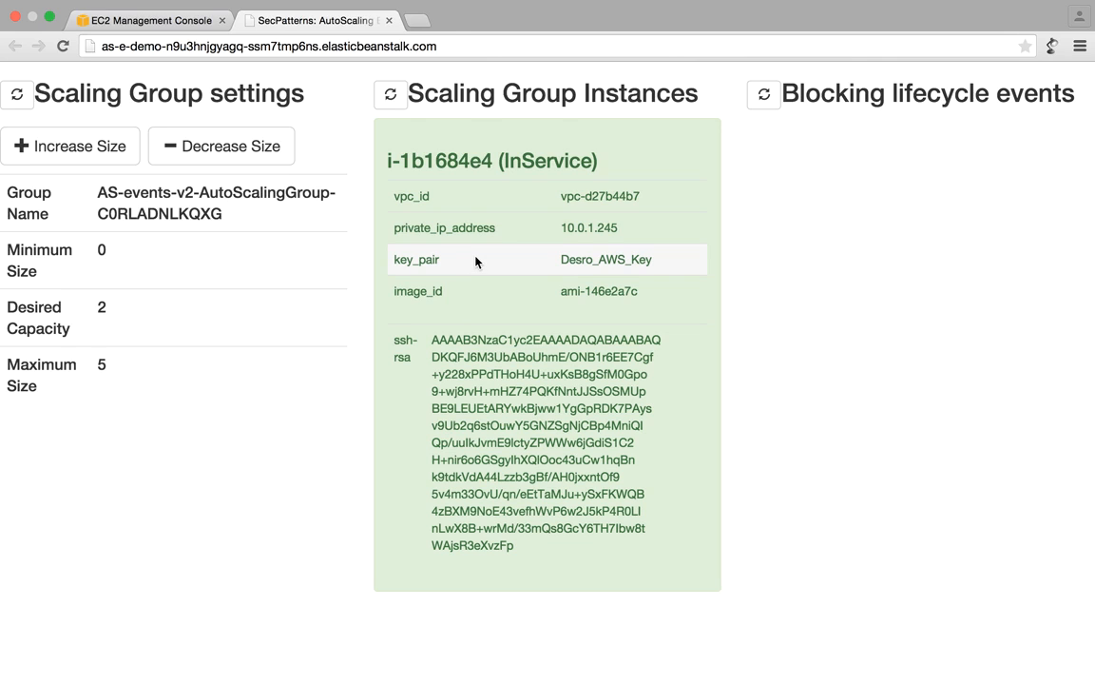
pyautogui.moveTo(463, 165)
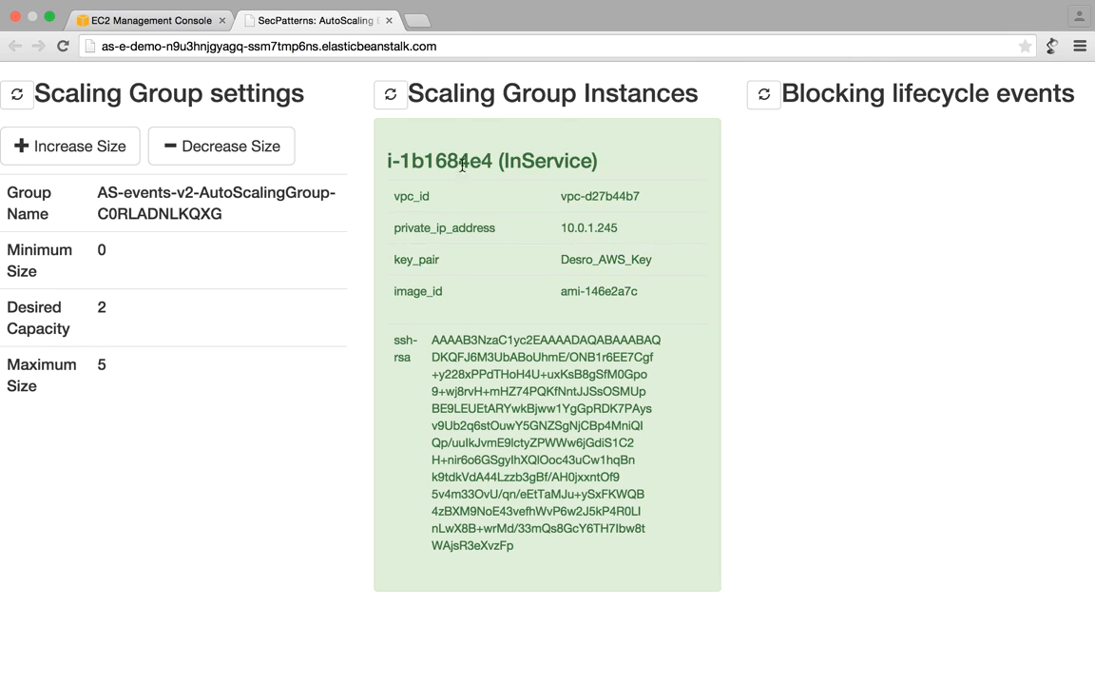
# Step: Refresh instances, show Pending:Wait i-48970ab7's details and select its private IP
pyautogui.click(391, 94)
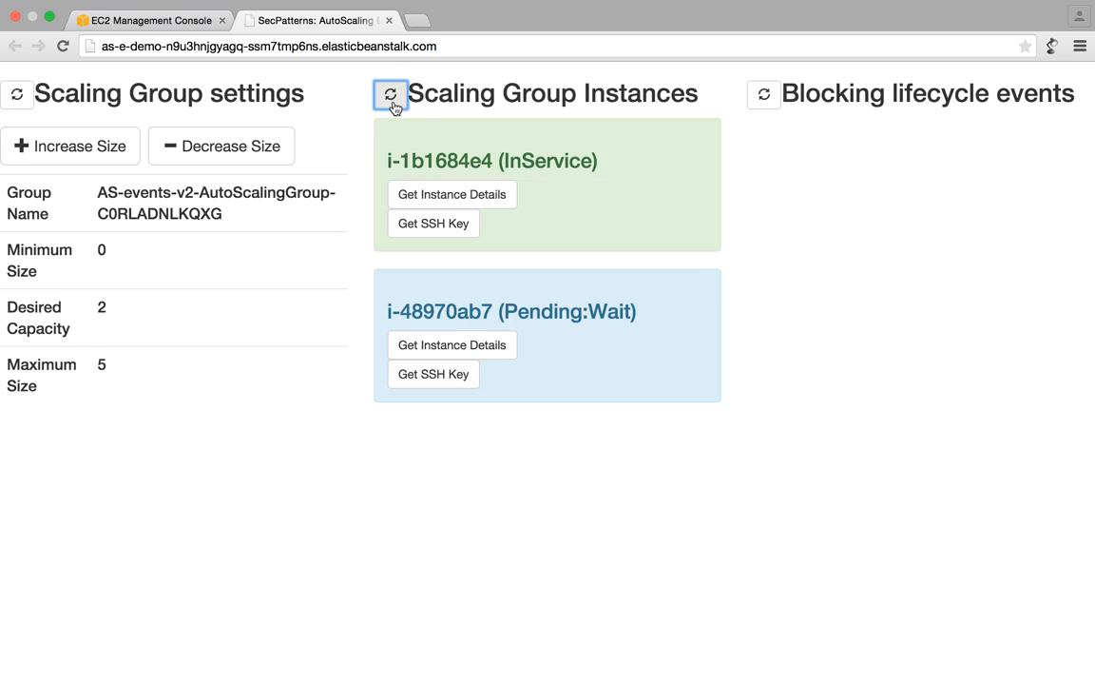
pyautogui.moveTo(506, 145)
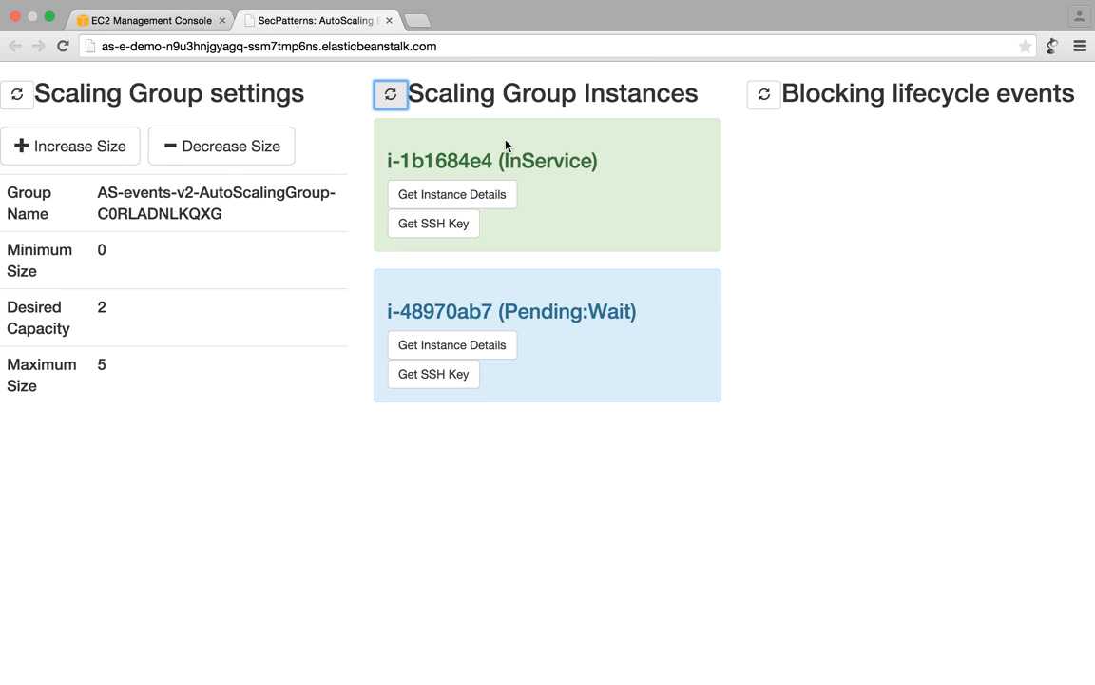
pyautogui.moveTo(513, 223)
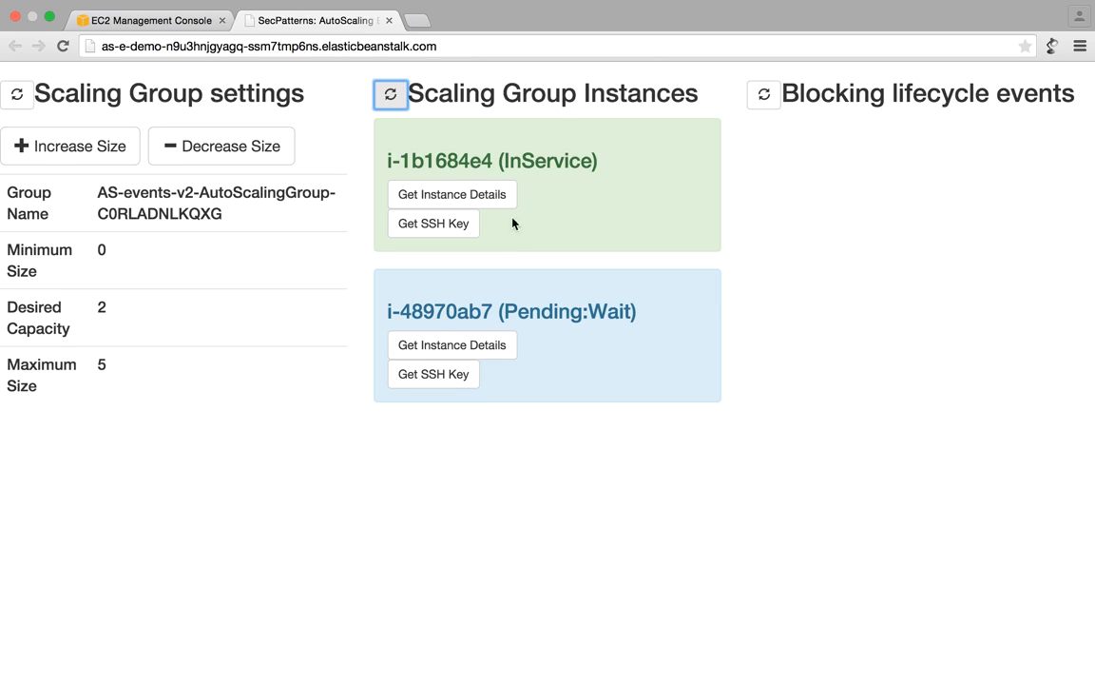
pyautogui.moveTo(518, 302)
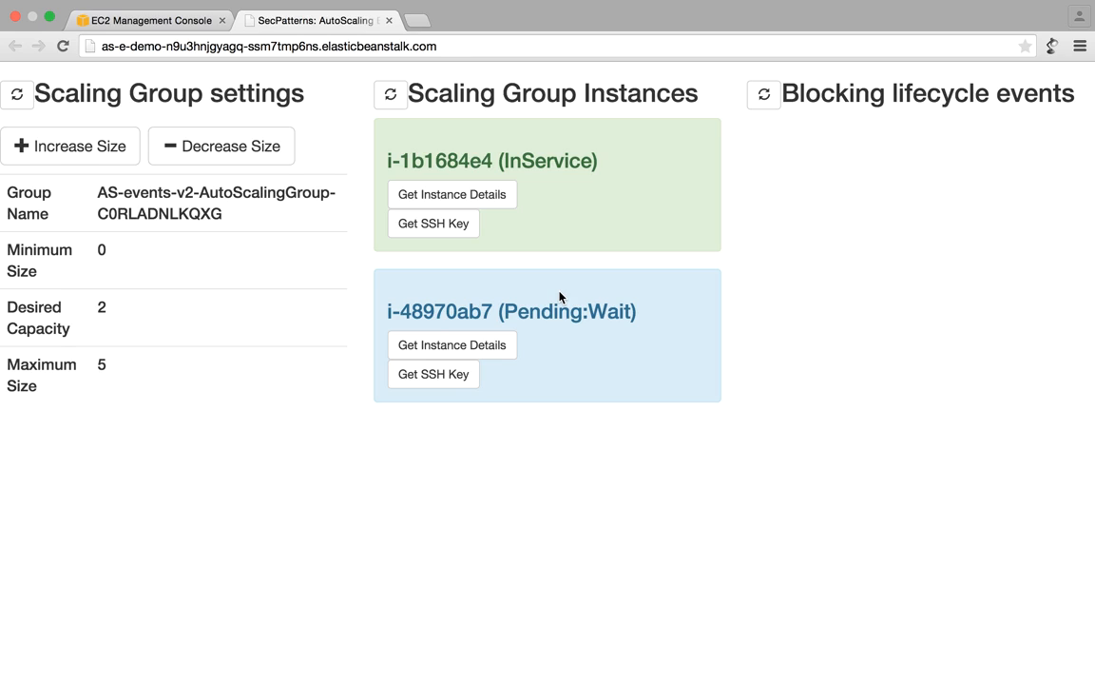
pyautogui.moveTo(495, 332)
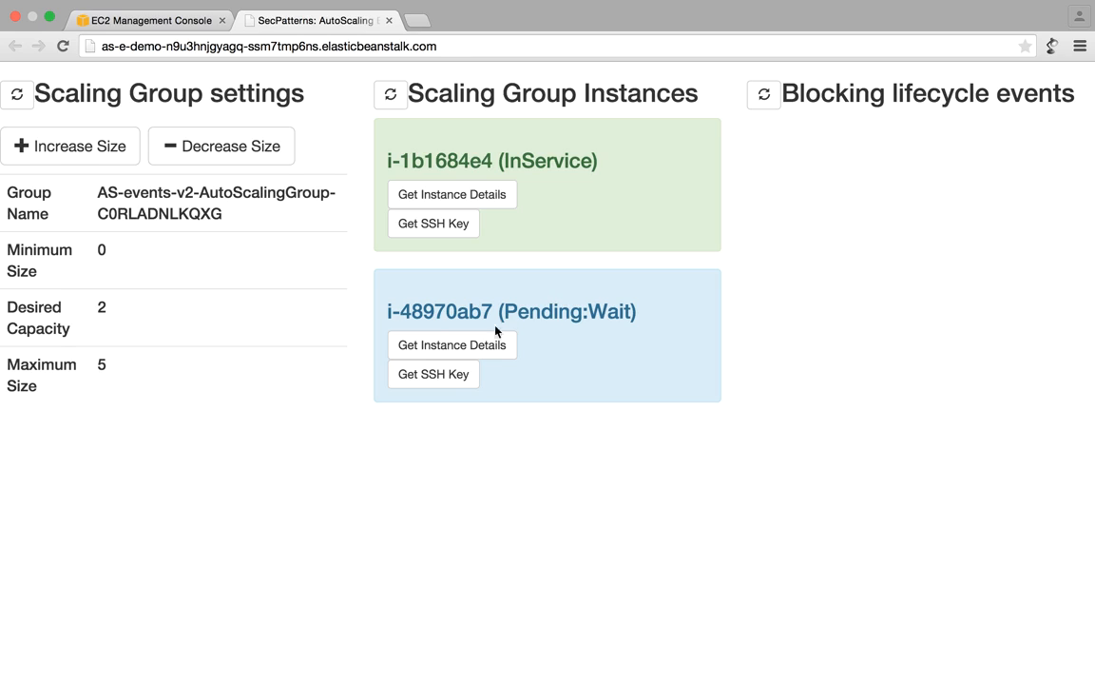
pyautogui.click(452, 344)
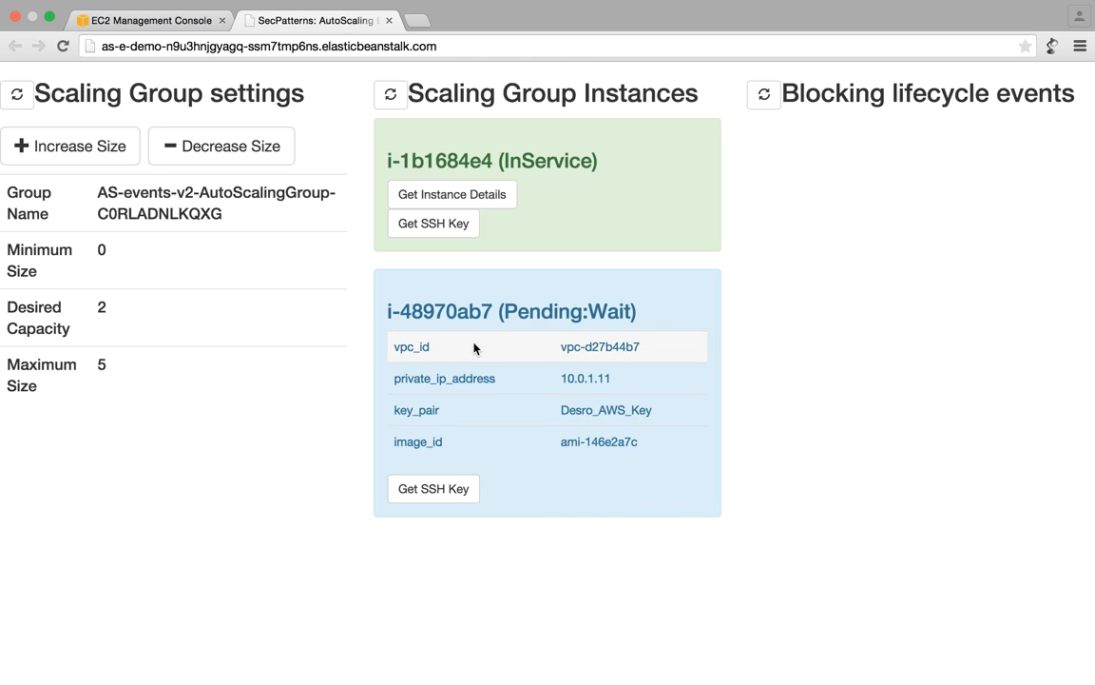
pyautogui.moveTo(599, 341)
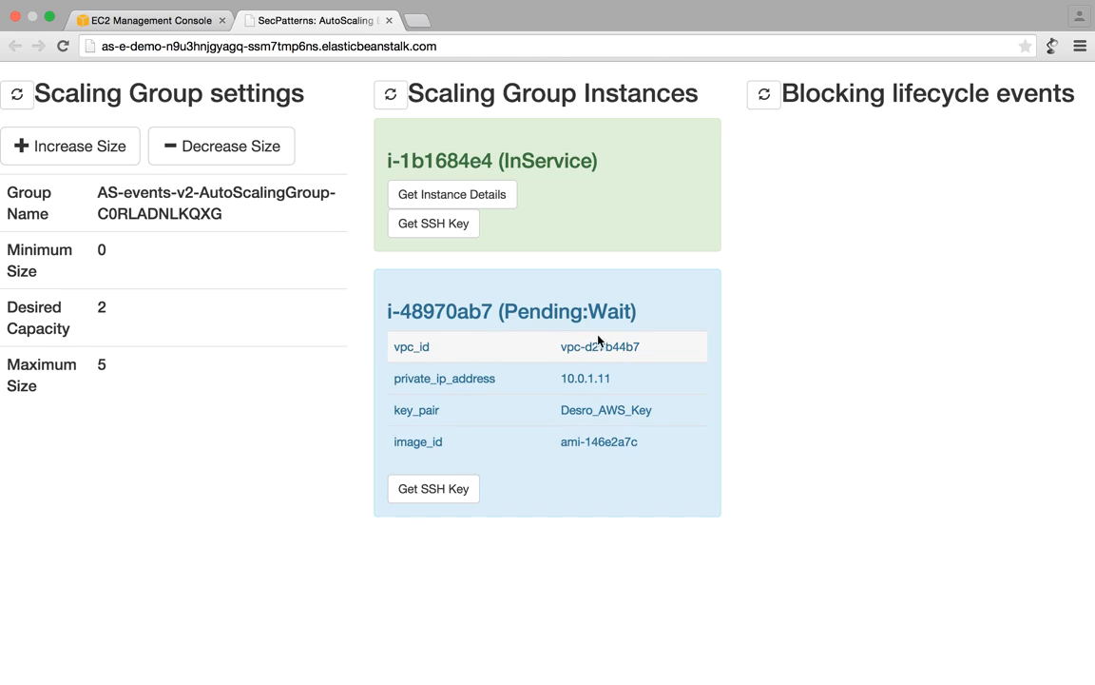
pyautogui.moveTo(585, 377)
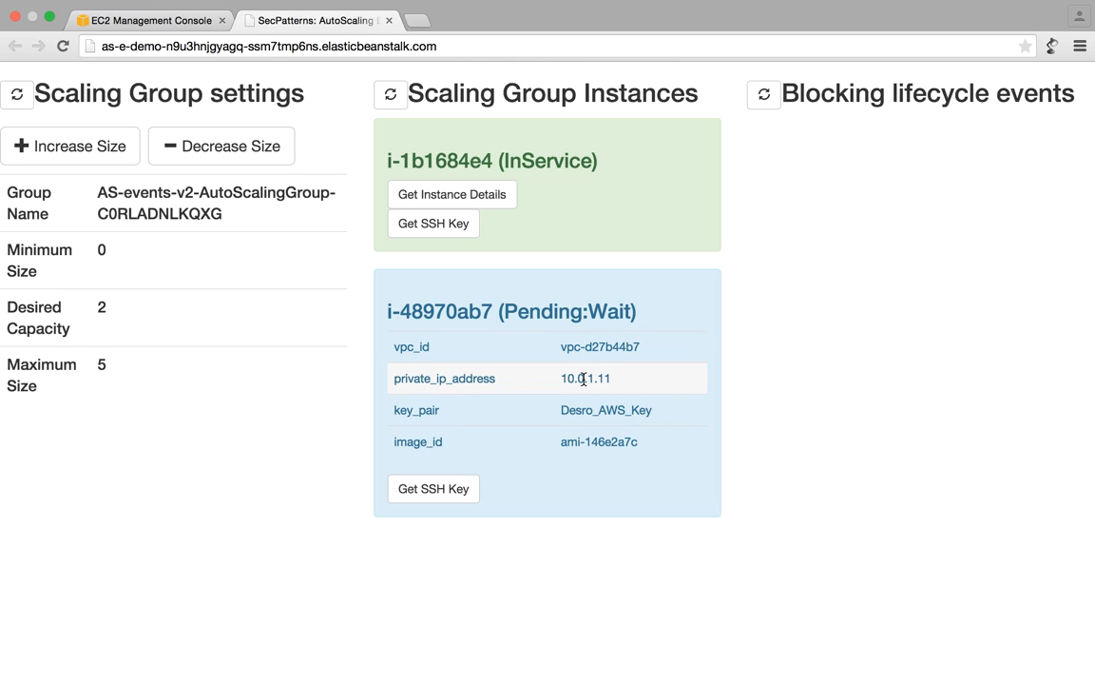
pyautogui.doubleClick(607, 410)
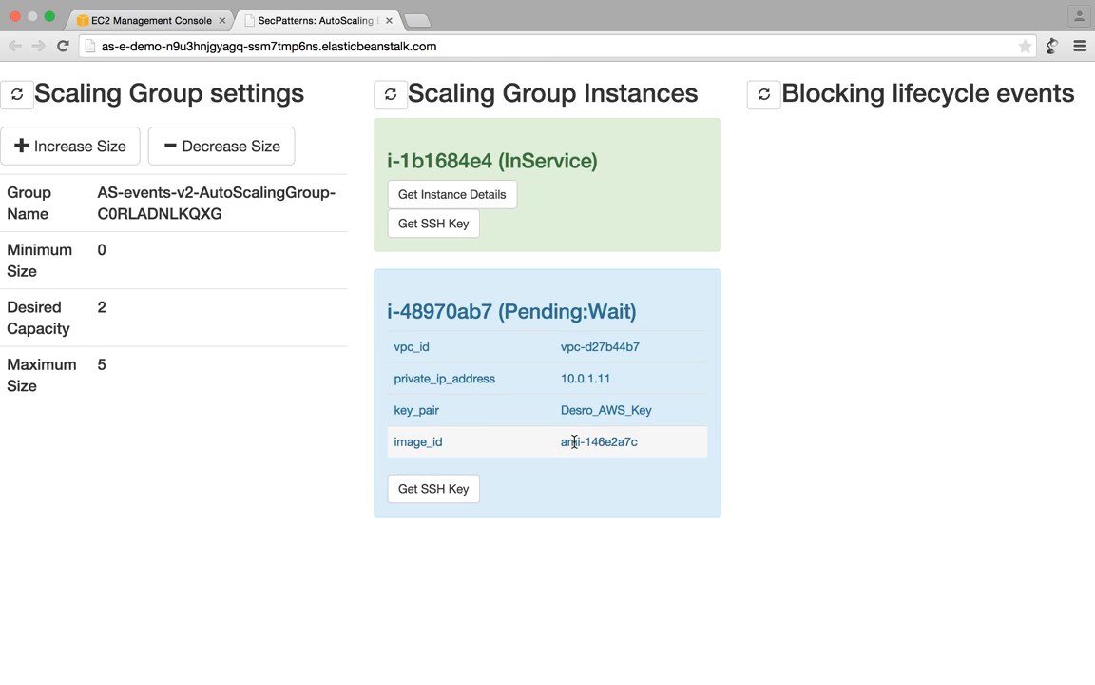
# Step: Request the SSH key for new instance i-48970ab7
pyautogui.click(433, 488)
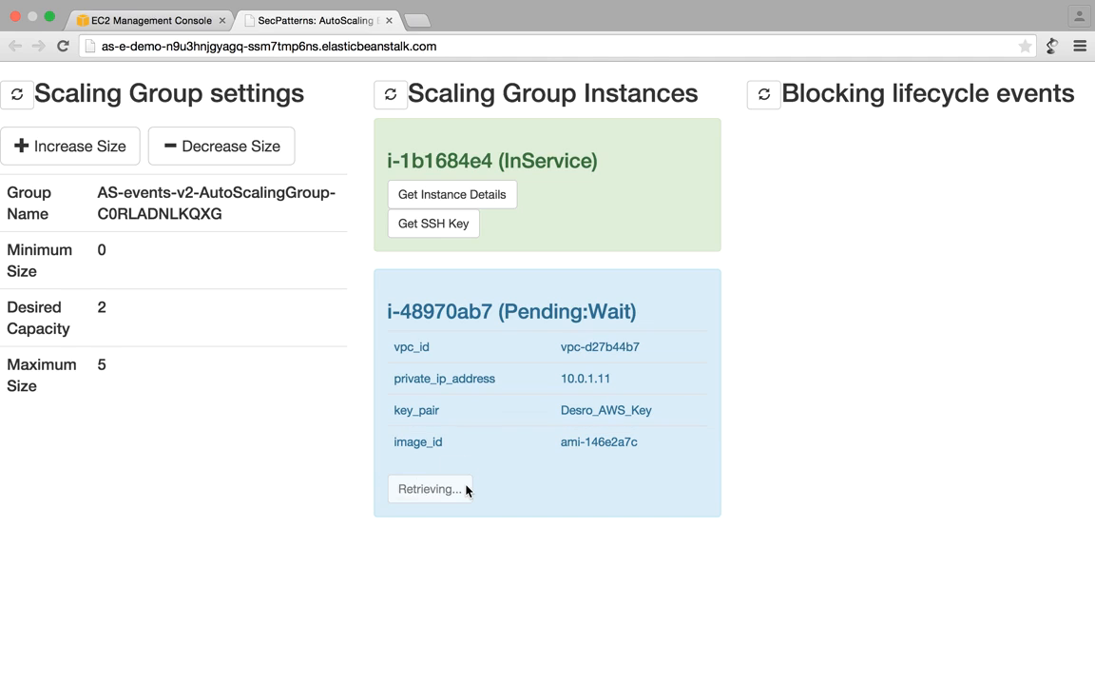
pyautogui.moveTo(533, 468)
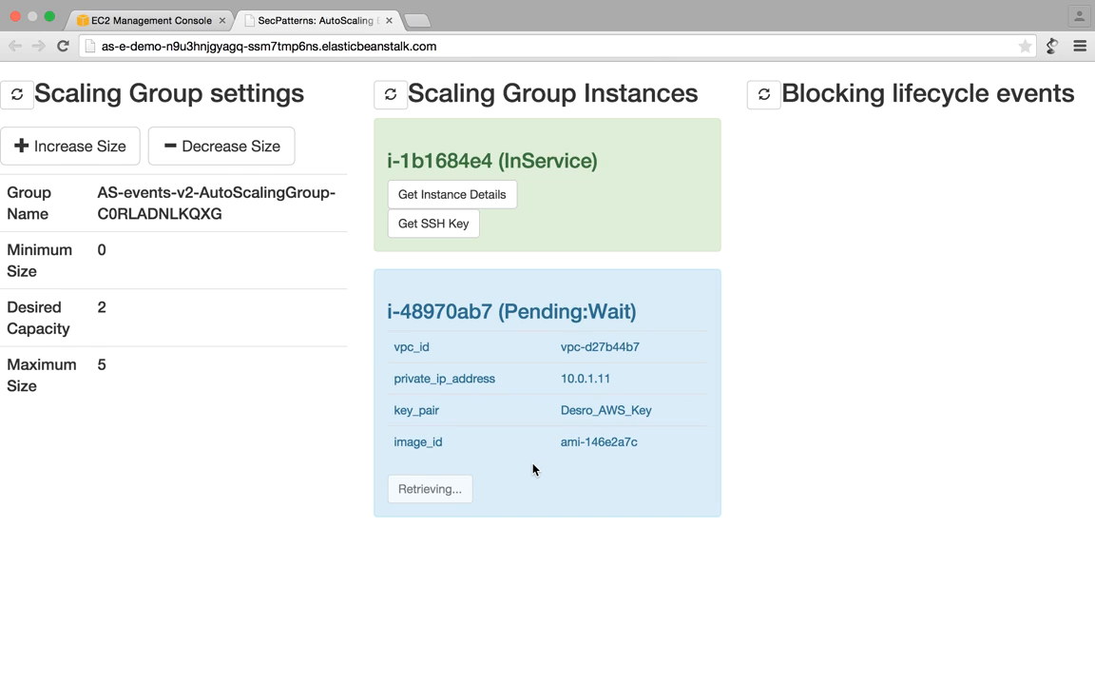
pyautogui.moveTo(747, 133)
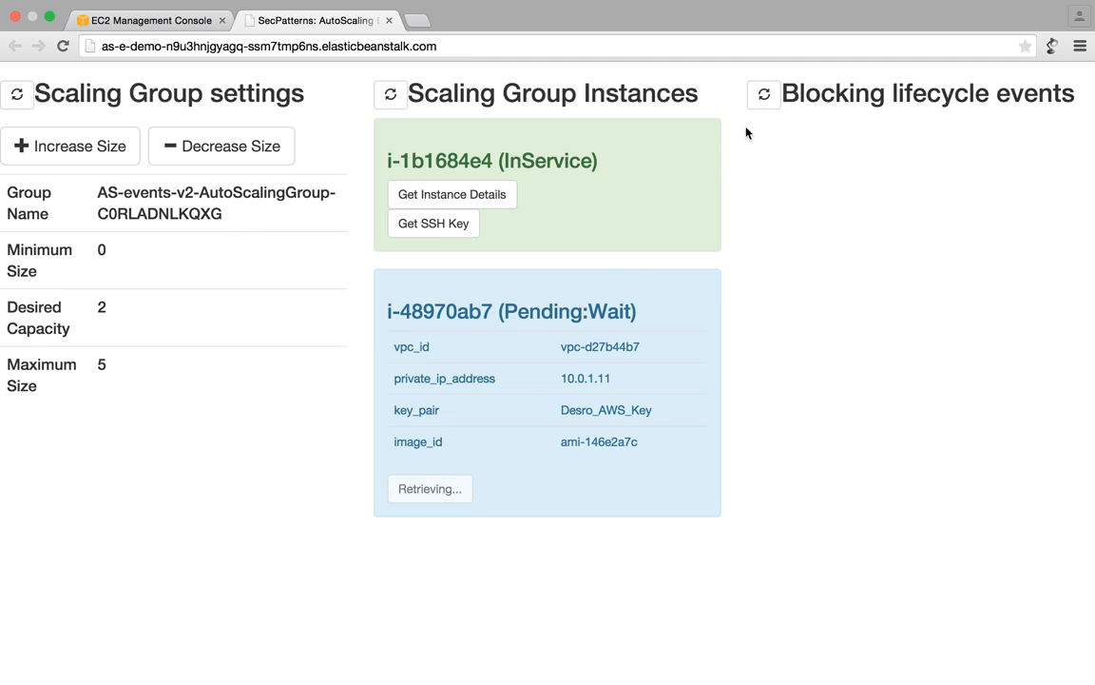
pyautogui.click(764, 94)
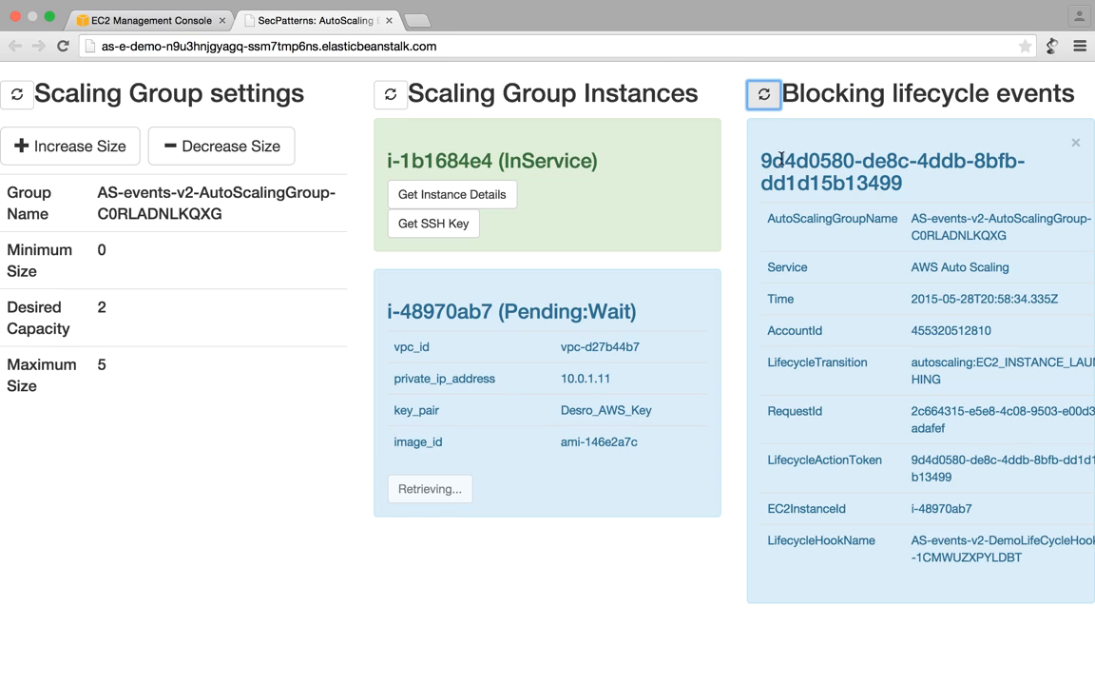
pyautogui.doubleClick(856, 171)
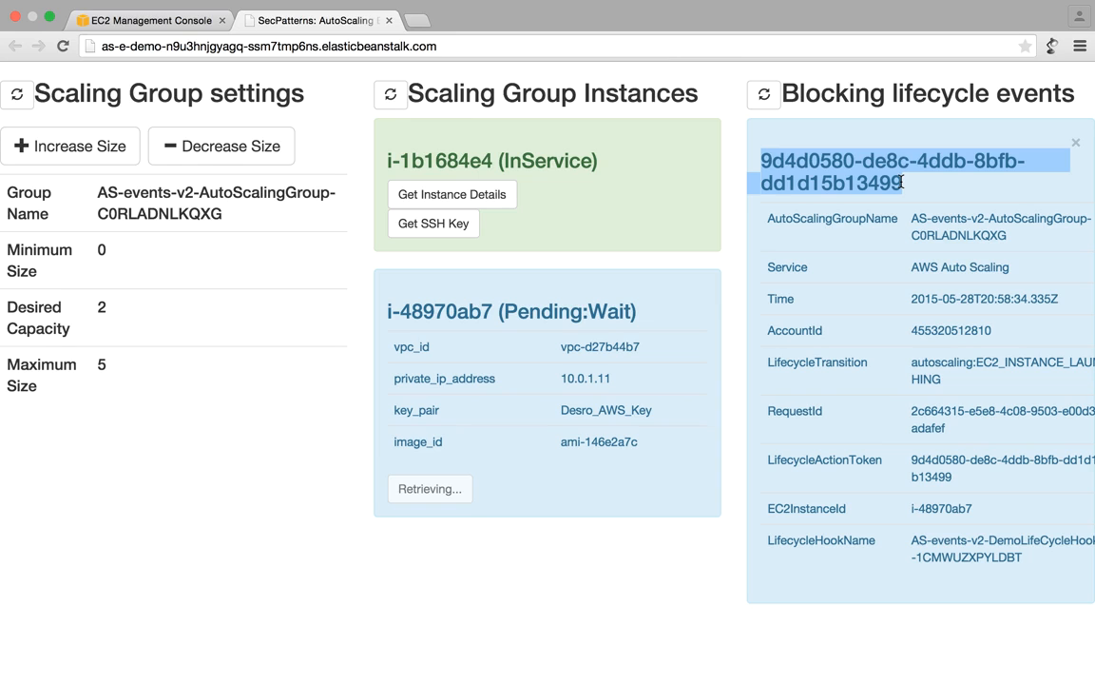
pyautogui.moveTo(829, 285)
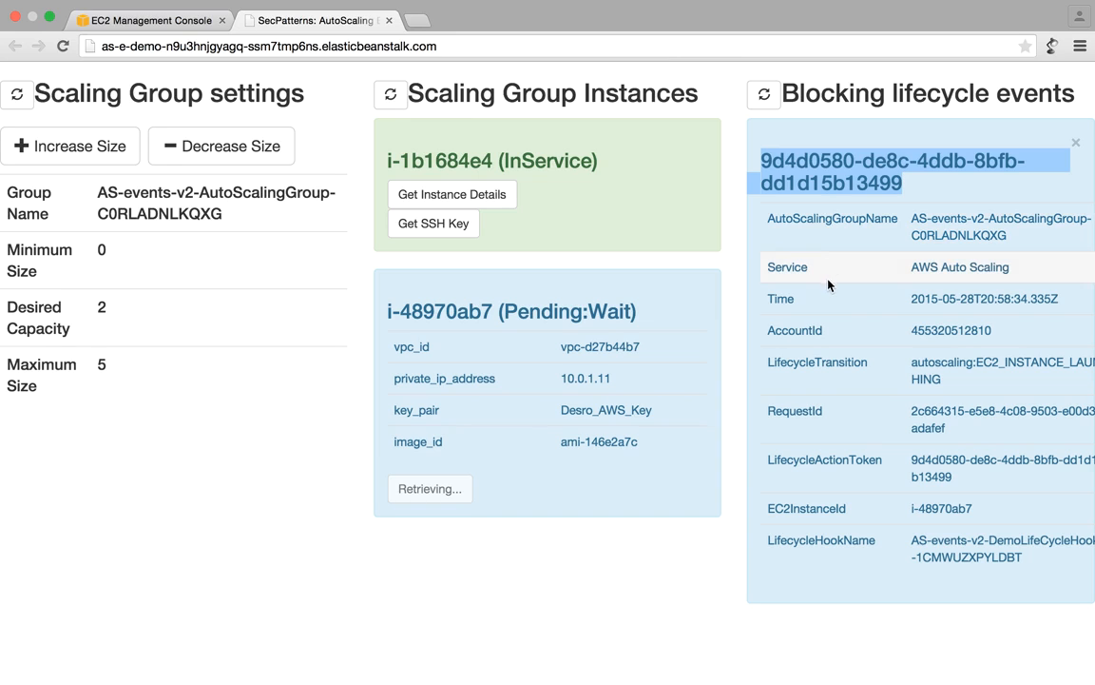
pyautogui.moveTo(843, 362)
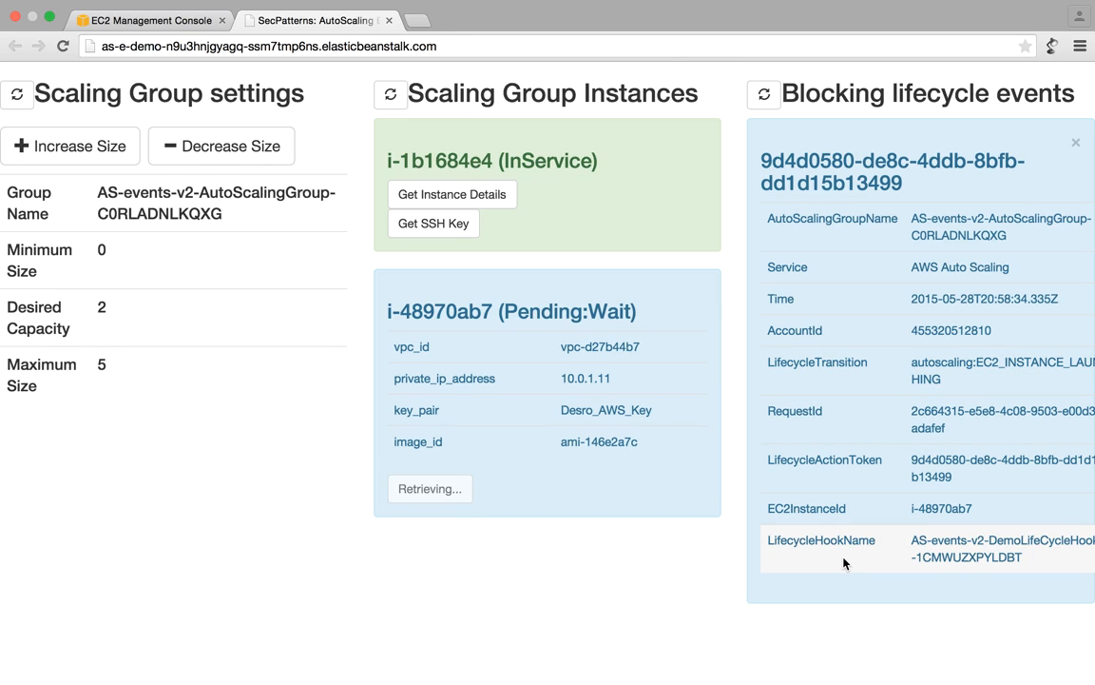
pyautogui.moveTo(875, 330)
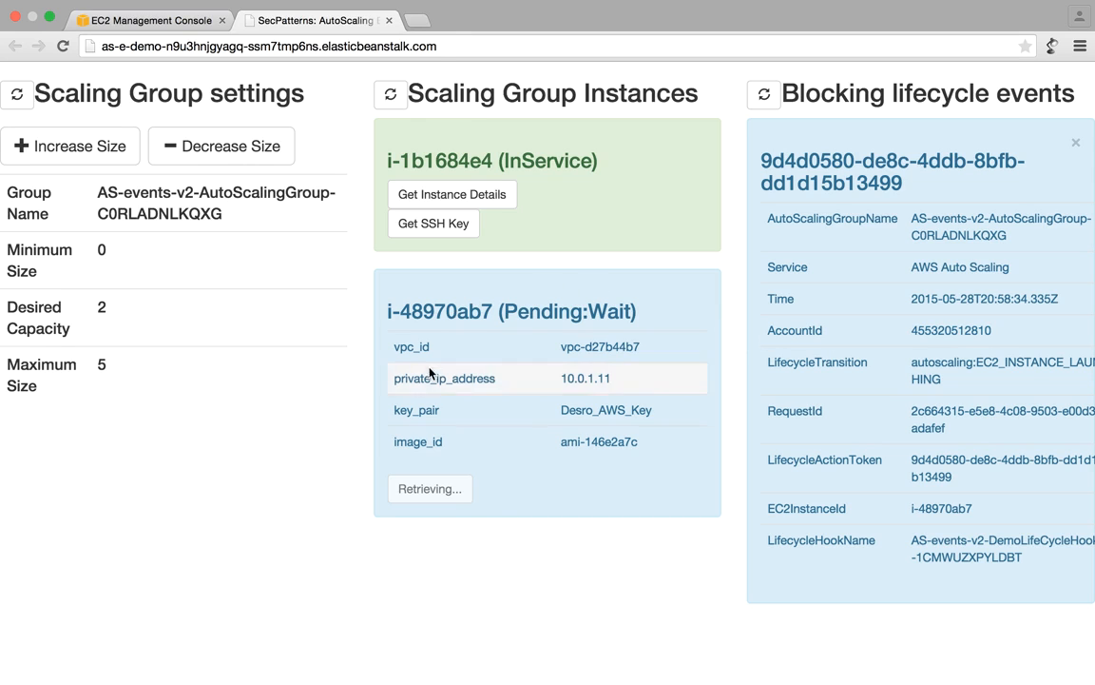
pyautogui.moveTo(429, 440)
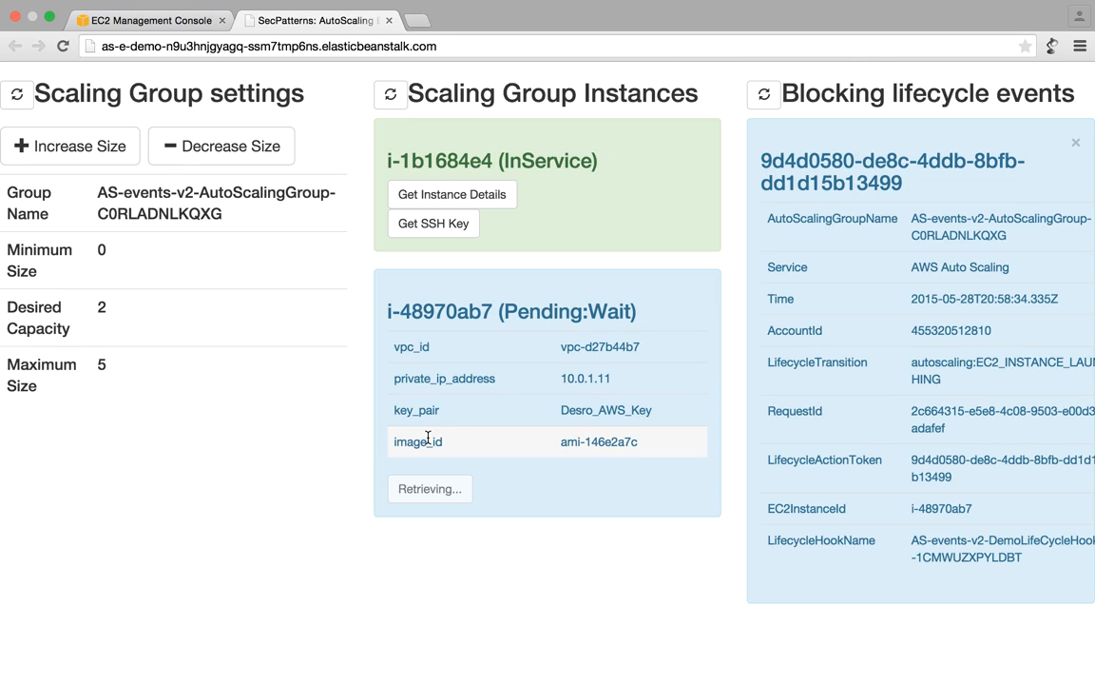
pyautogui.moveTo(698, 394)
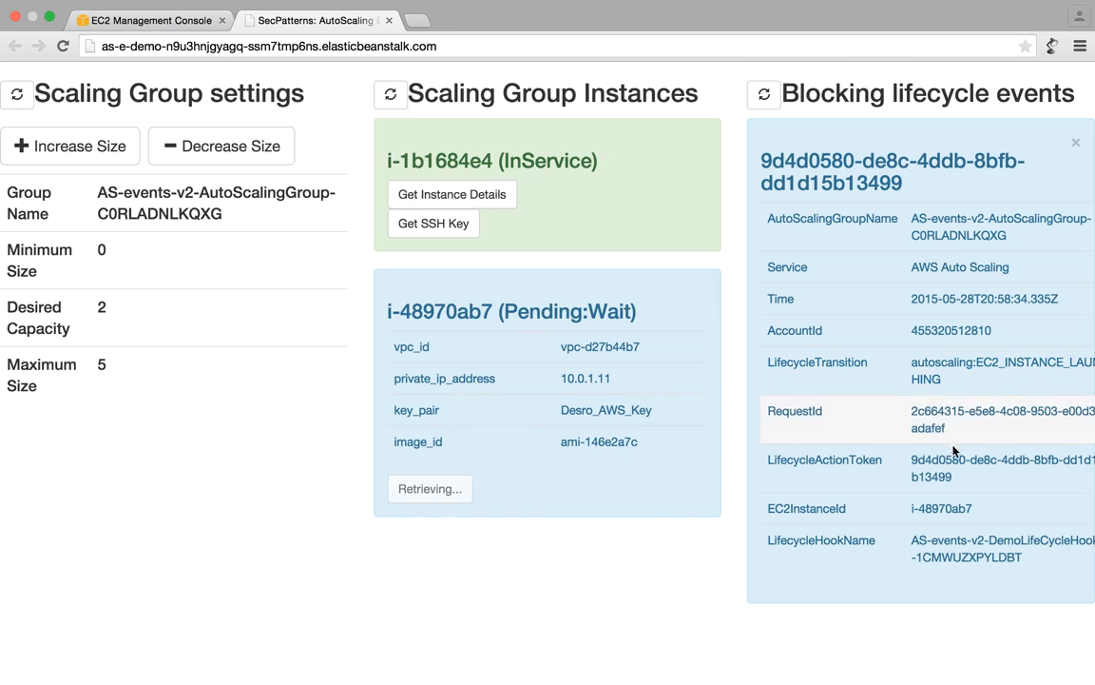
pyautogui.doubleClick(942, 508)
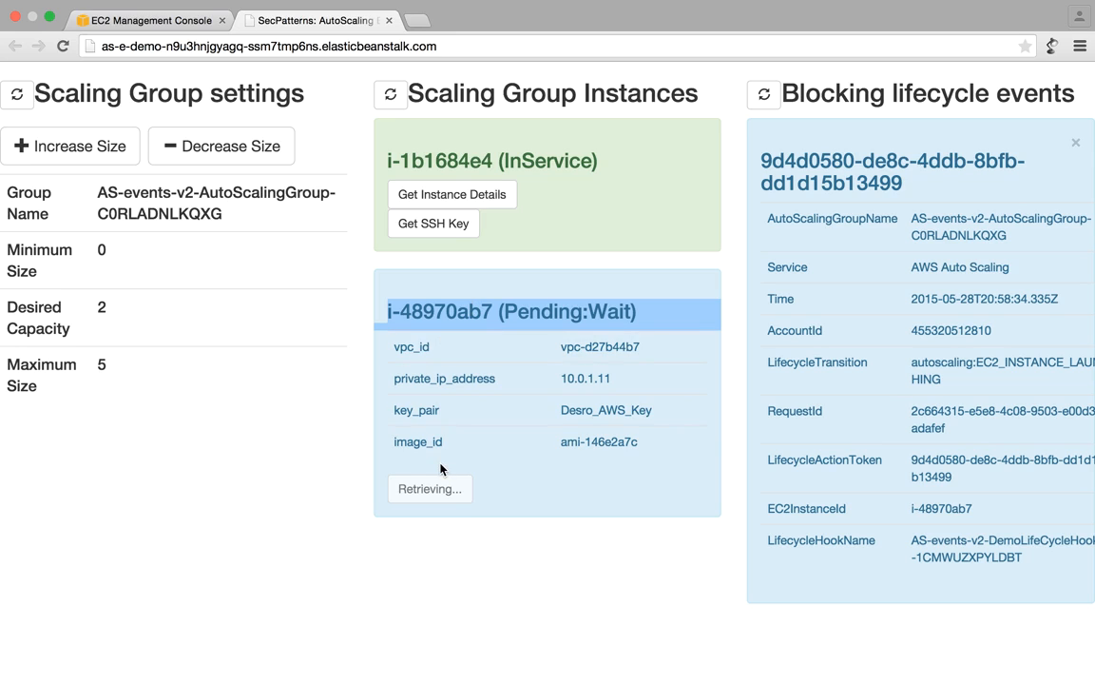
pyautogui.moveTo(601, 332)
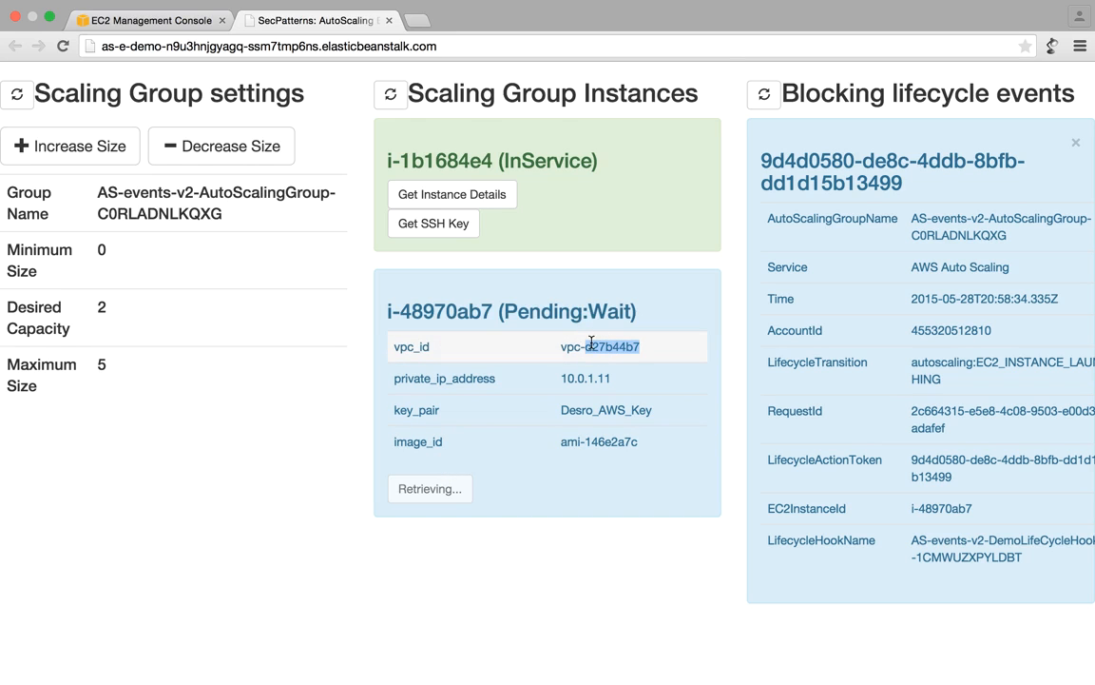
pyautogui.moveTo(453, 478)
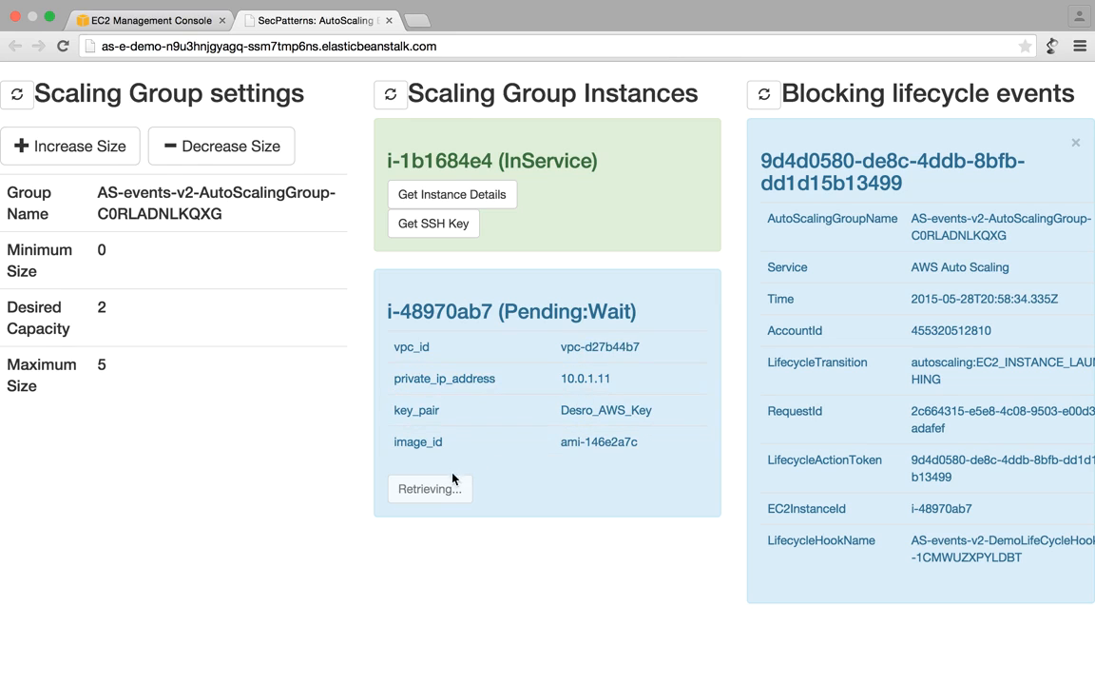
pyautogui.moveTo(446, 488)
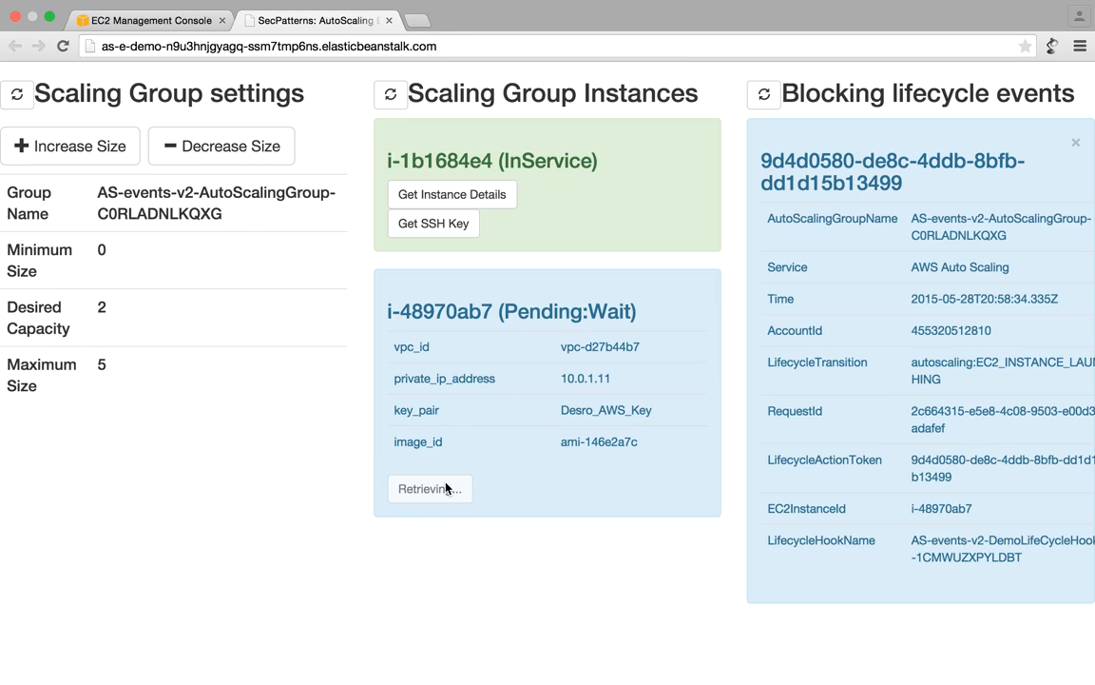
pyautogui.moveTo(475, 276)
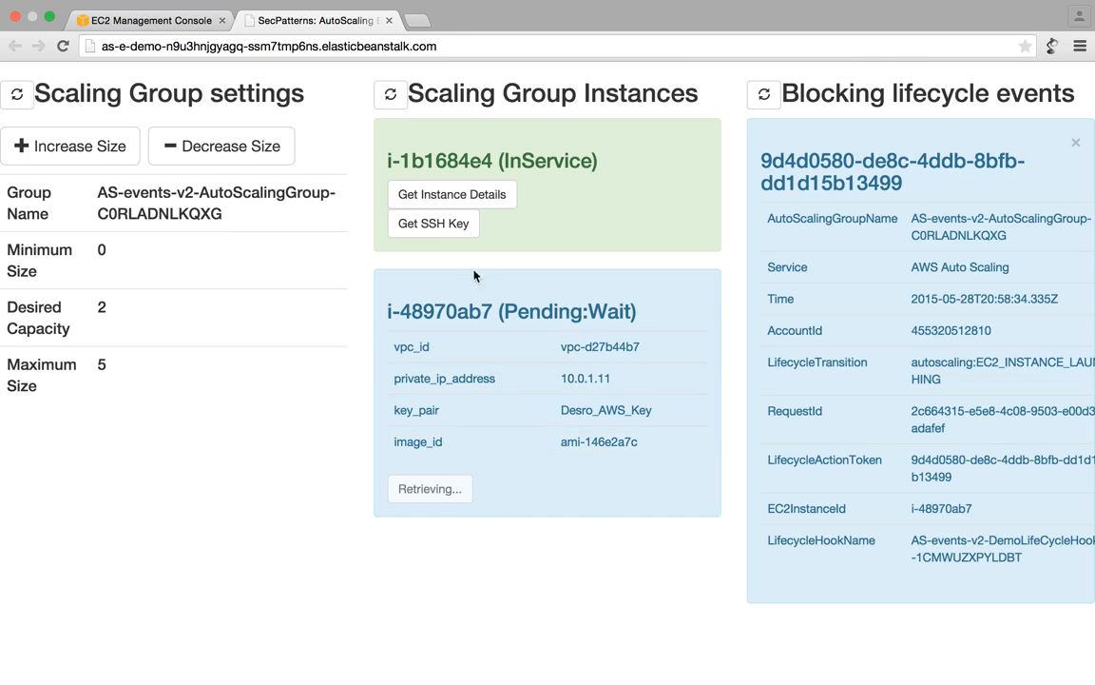
# Step: Show i-1b1684e4's SSH key and details again, confirming key pair Desro_AWS_Key
pyautogui.click(434, 224)
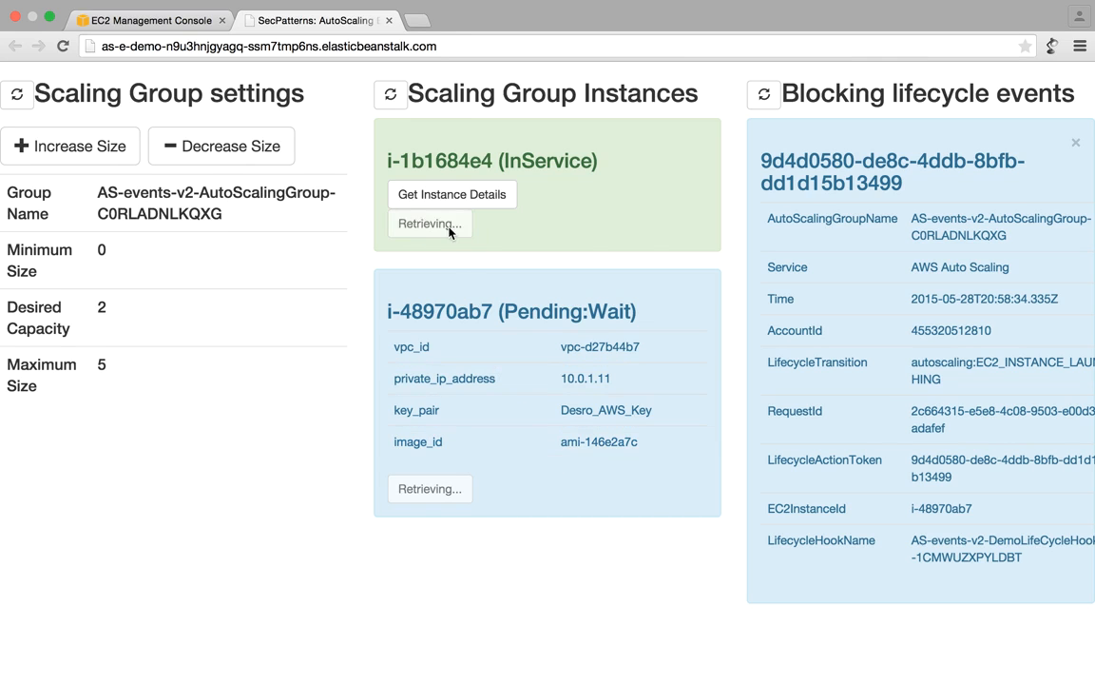
pyautogui.click(452, 194)
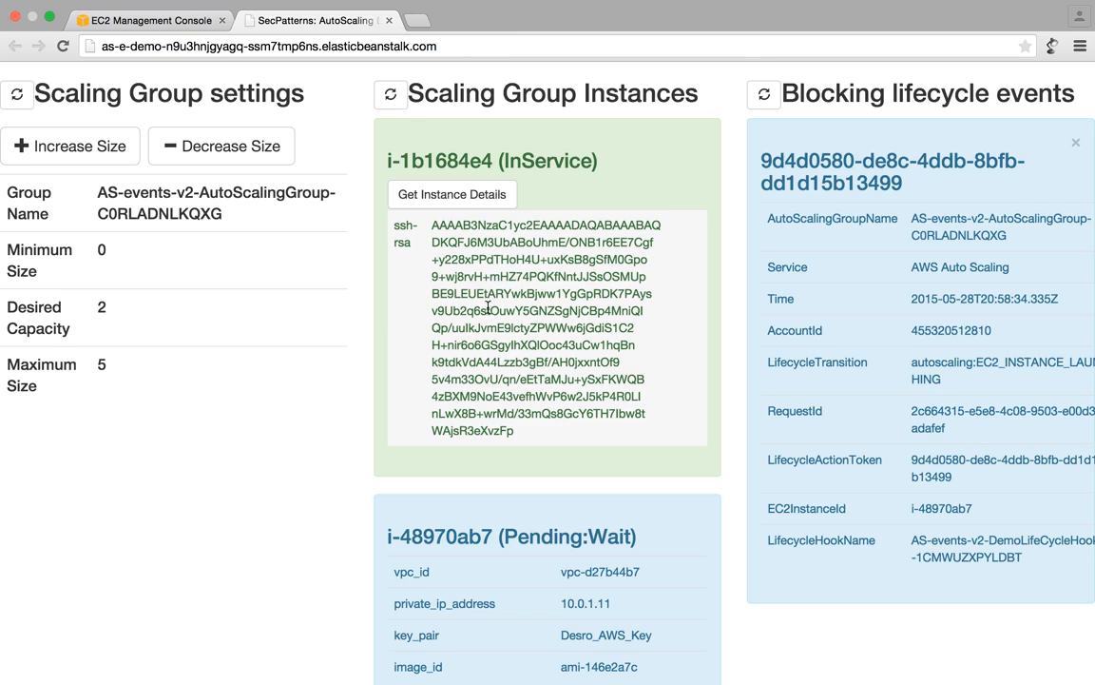
pyautogui.click(452, 194)
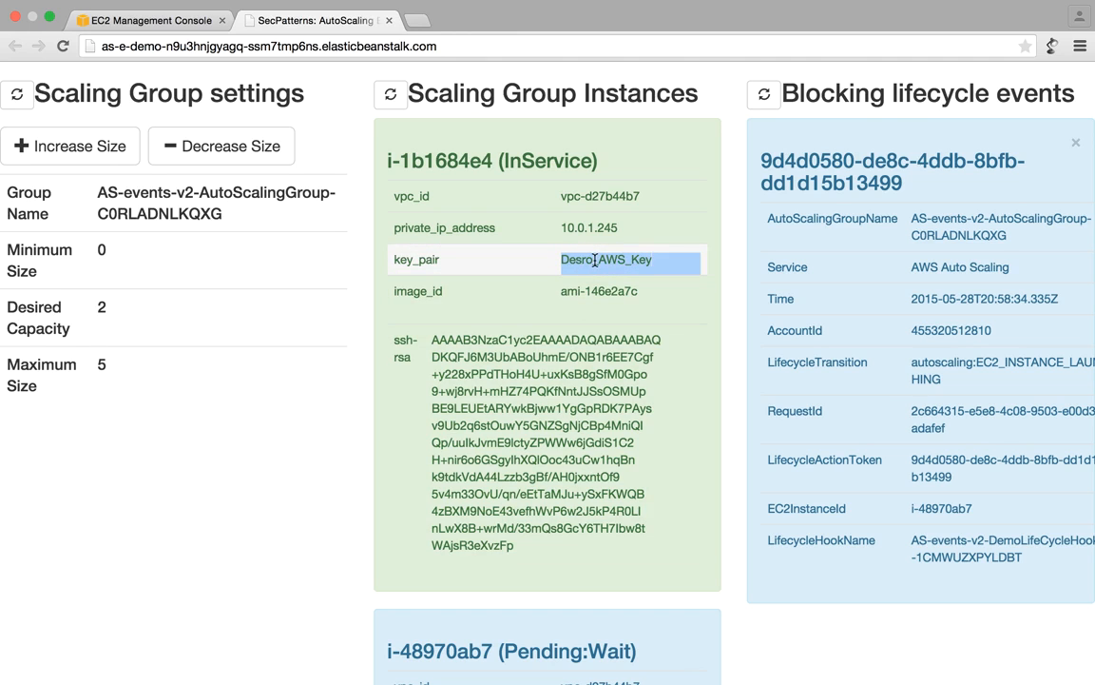
pyautogui.scroll(-3)
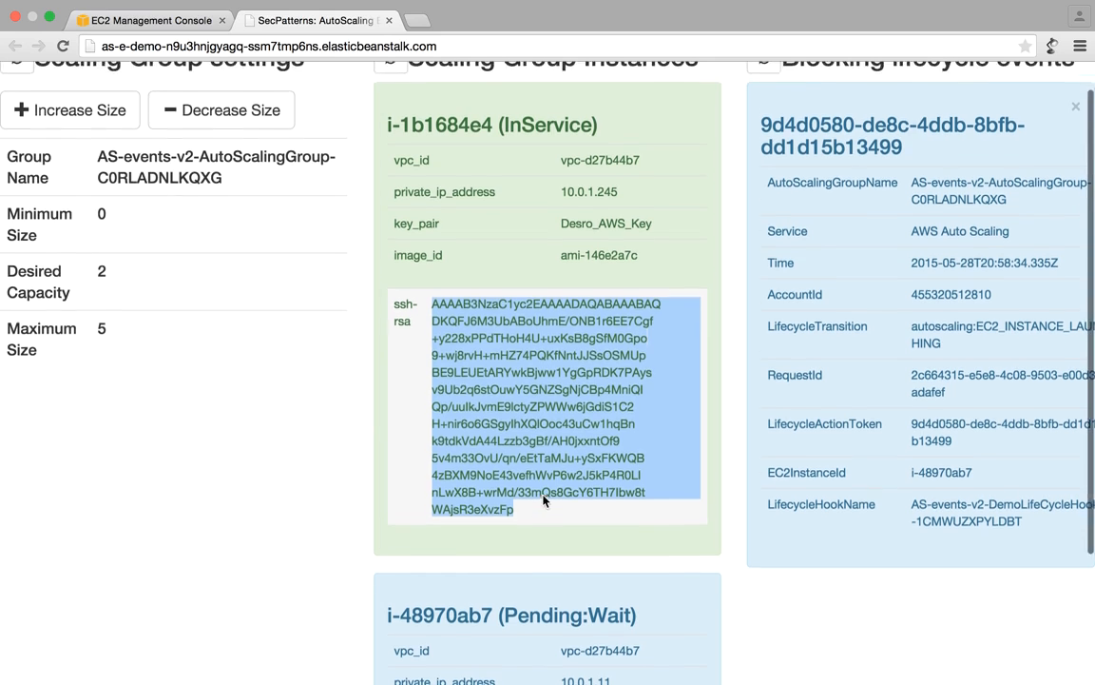
pyautogui.scroll(3)
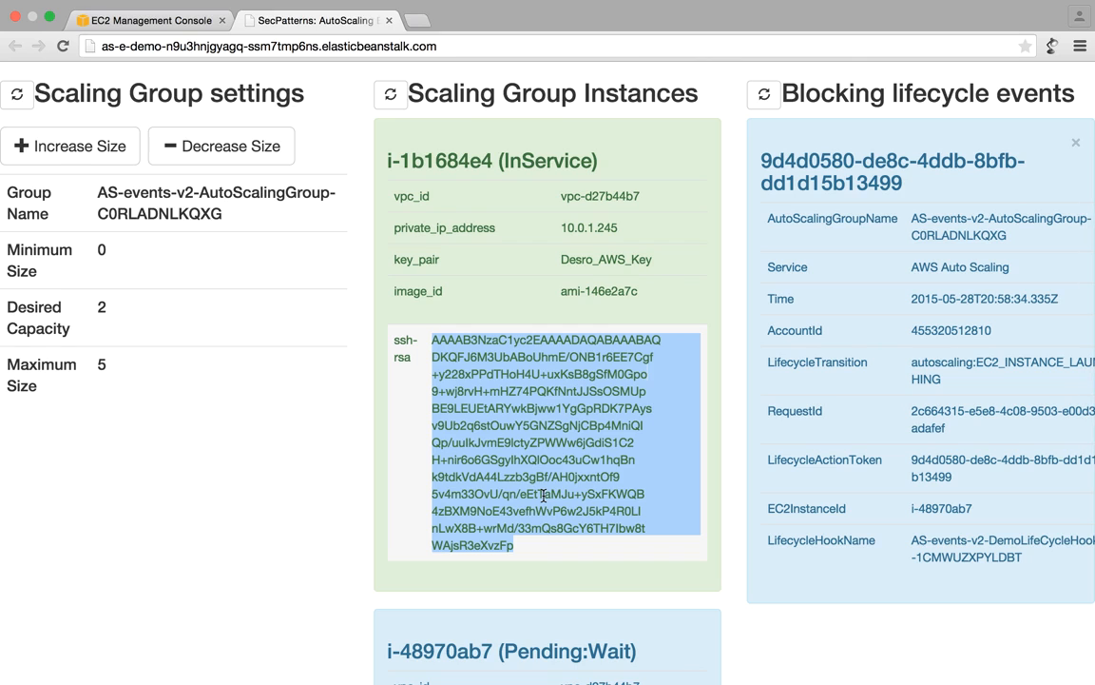
pyautogui.moveTo(737, 361)
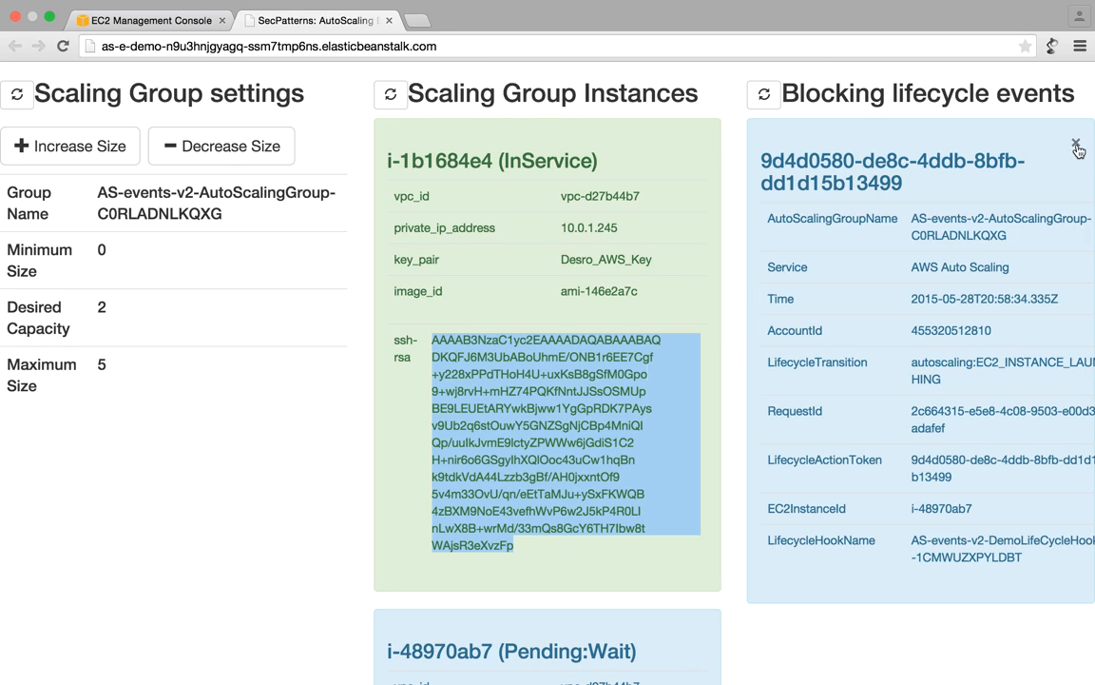
# Step: Complete the lifecycle event, refresh instances, and highlight i-48970ab7's Pending:Proceed status
pyautogui.click(1077, 149)
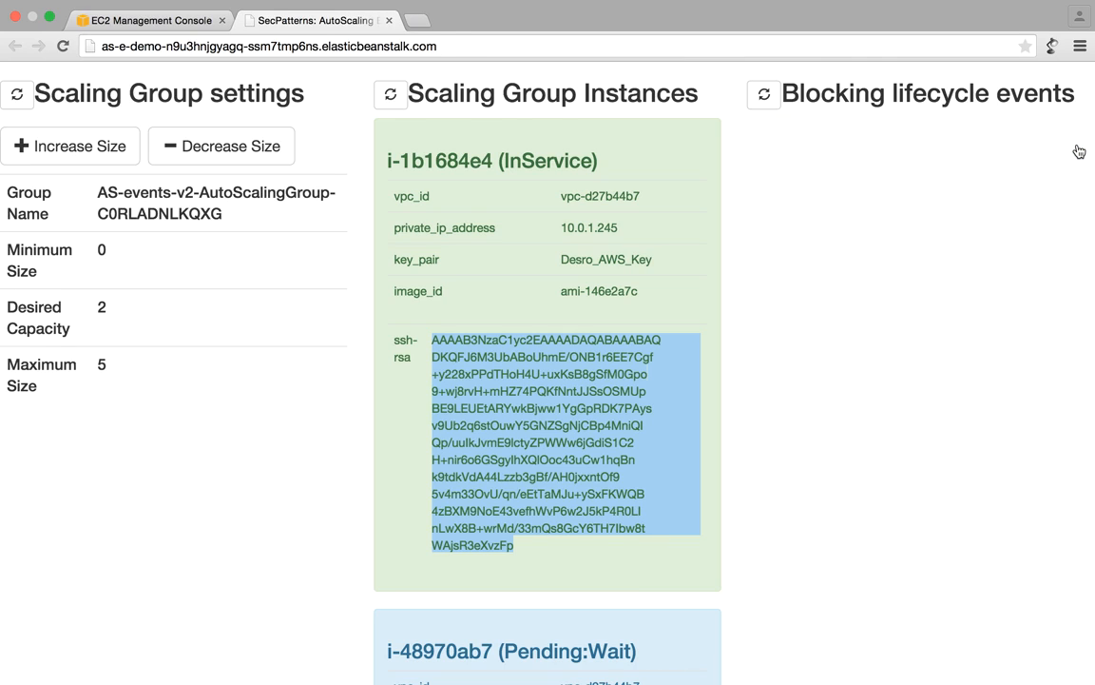
pyautogui.click(922, 201)
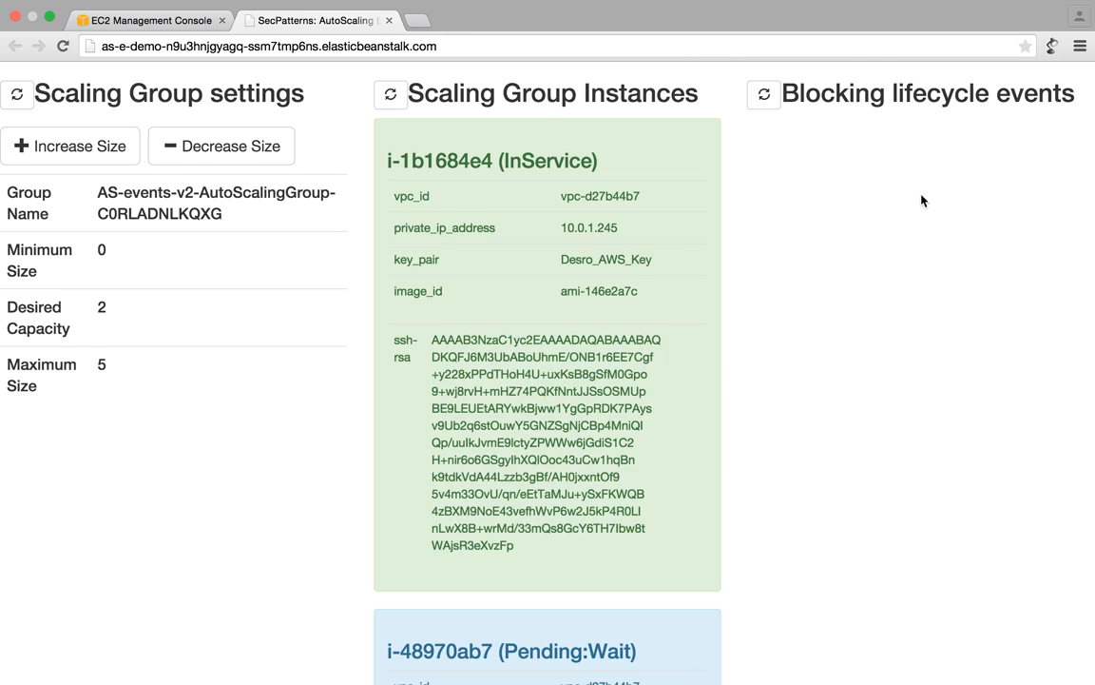
pyautogui.moveTo(416, 147)
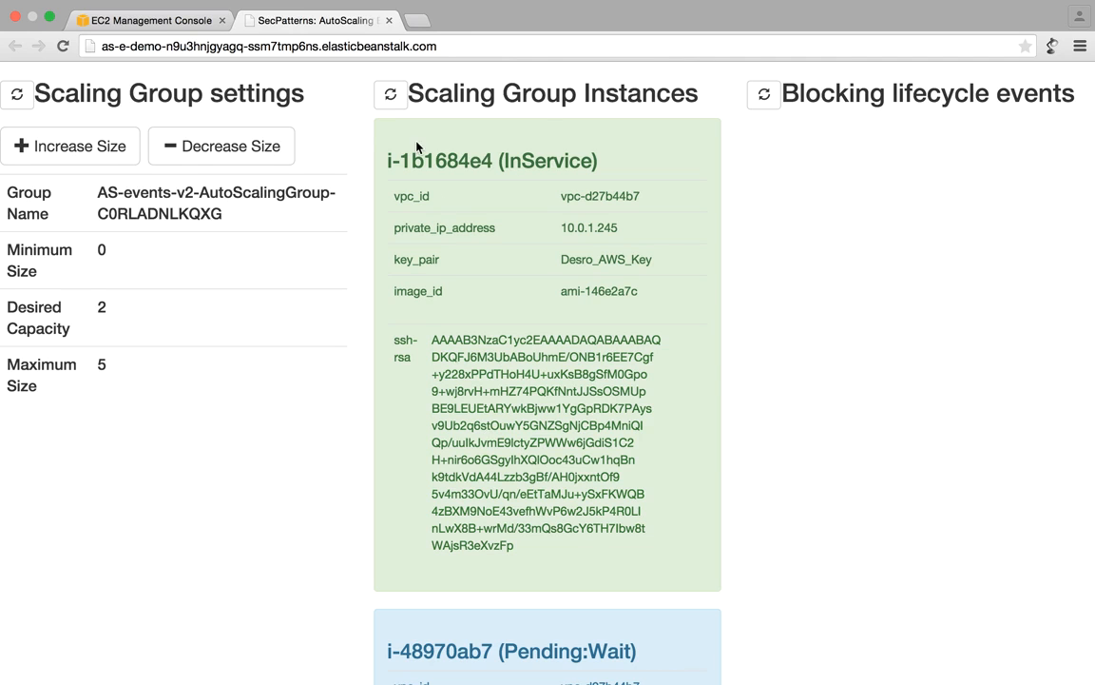
pyautogui.click(390, 94)
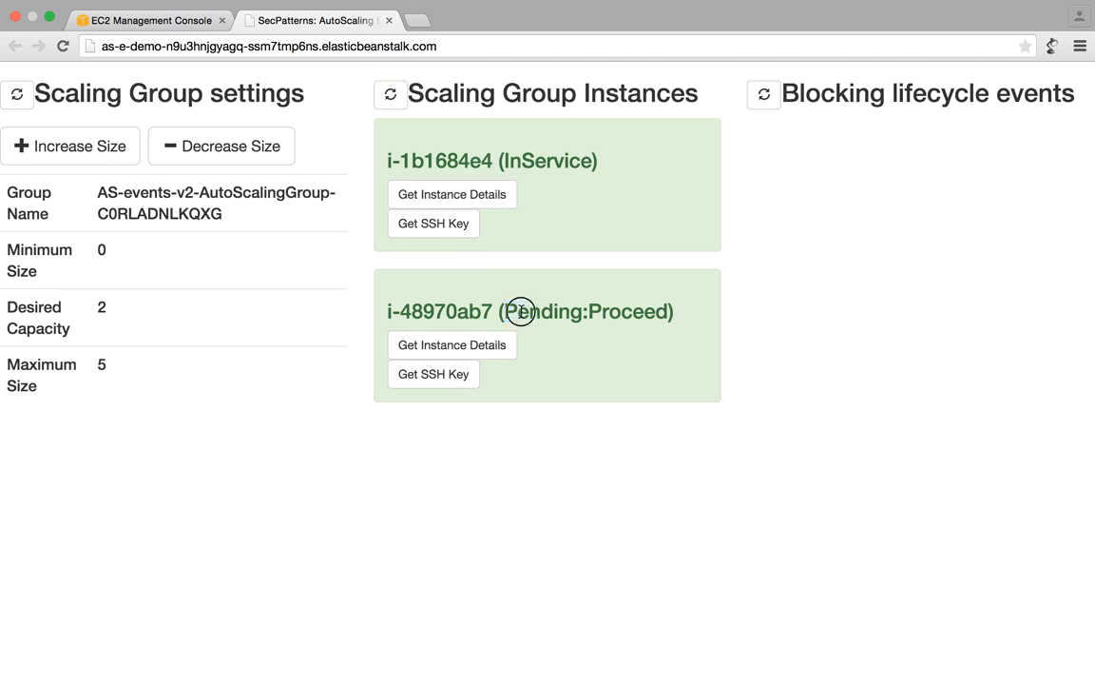
pyautogui.doubleClick(587, 311)
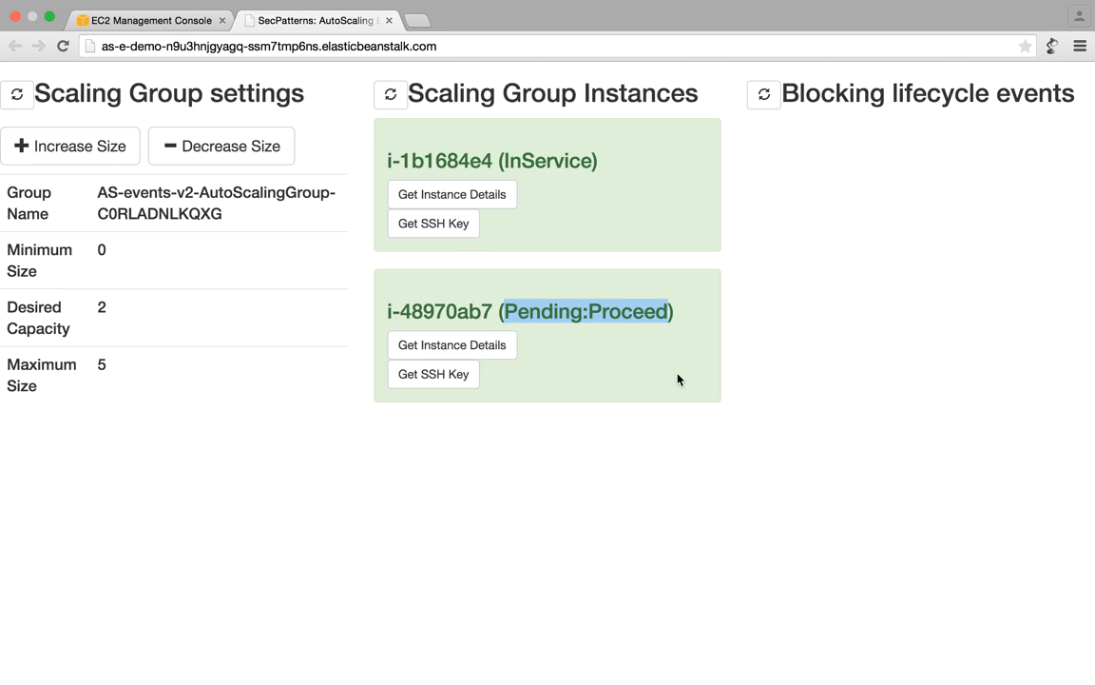